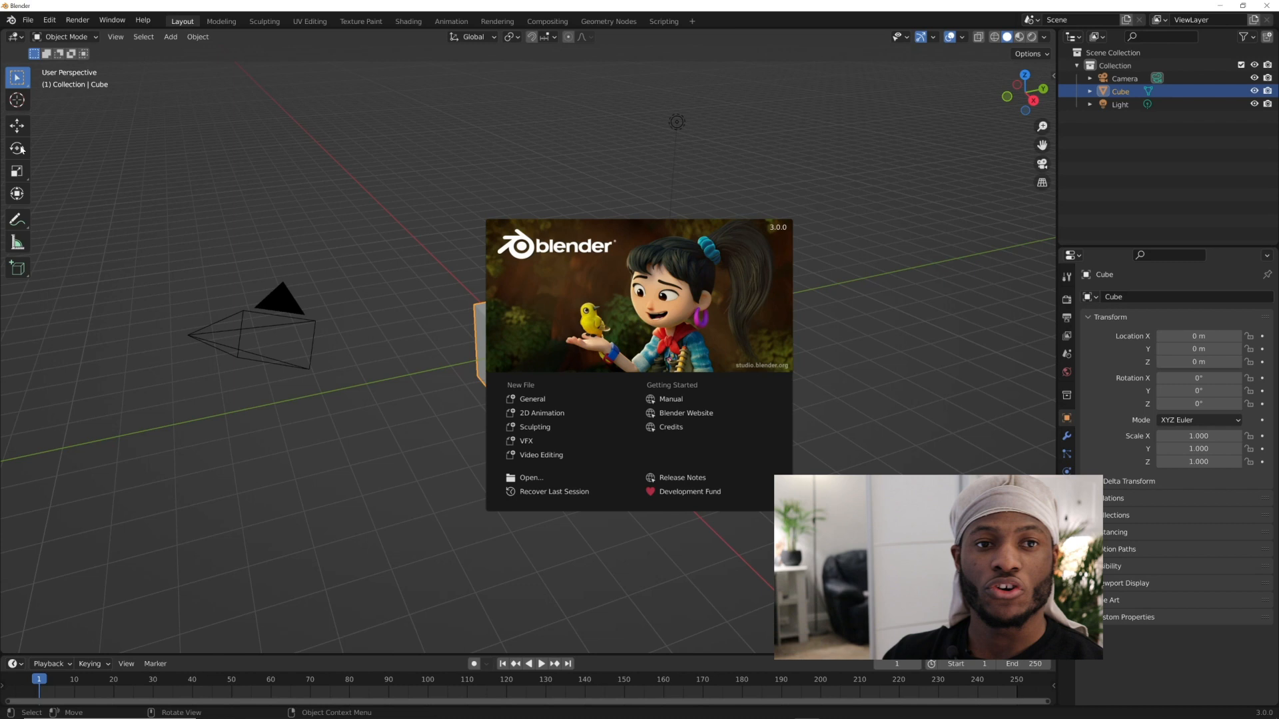
{"action": "mouse_move", "coordinate": [90, 146]}
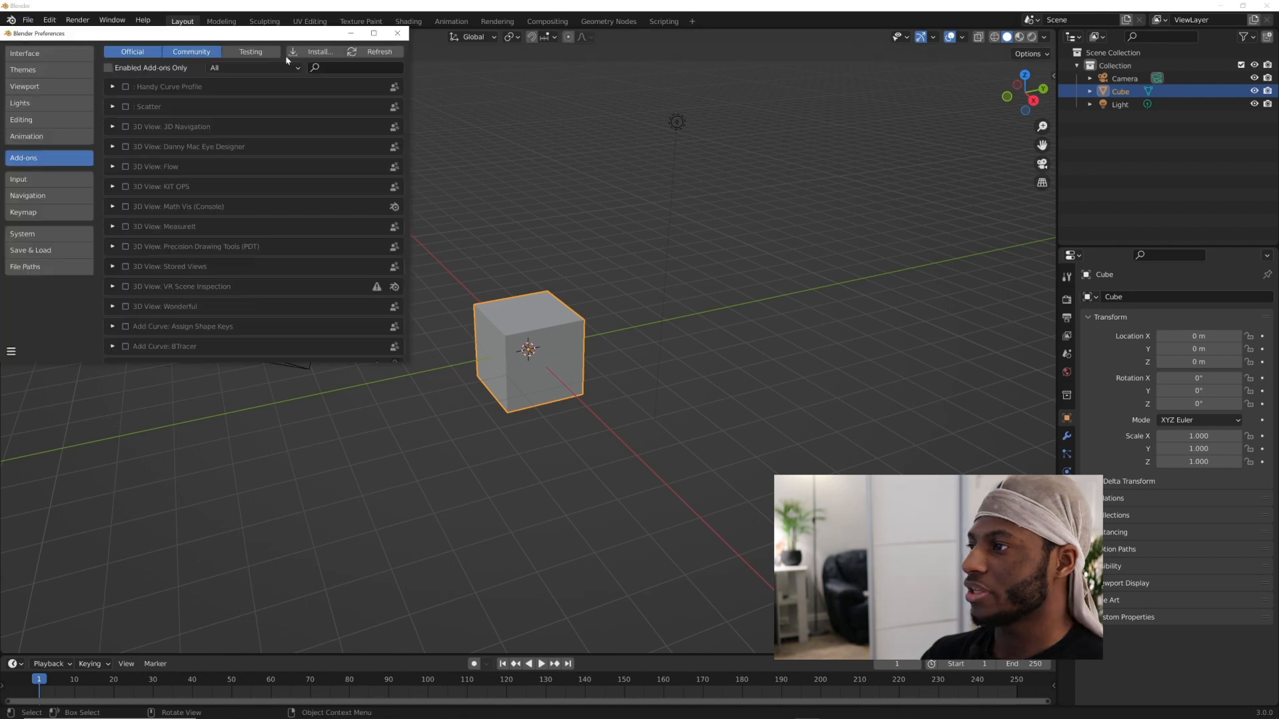
Start the add-on installer and pick an add-on file from Documents/3D/Addons
{"action": "left_click", "coordinate": [319, 52]}
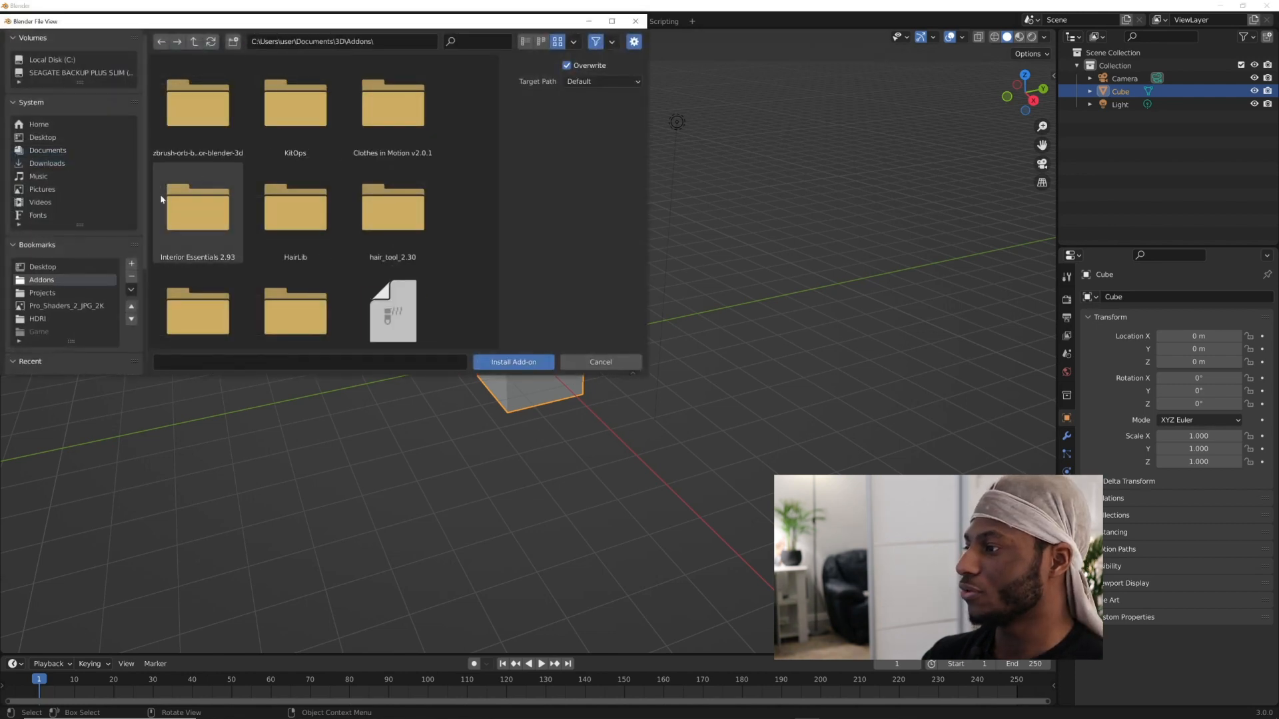
{"action": "left_click", "coordinate": [513, 361]}
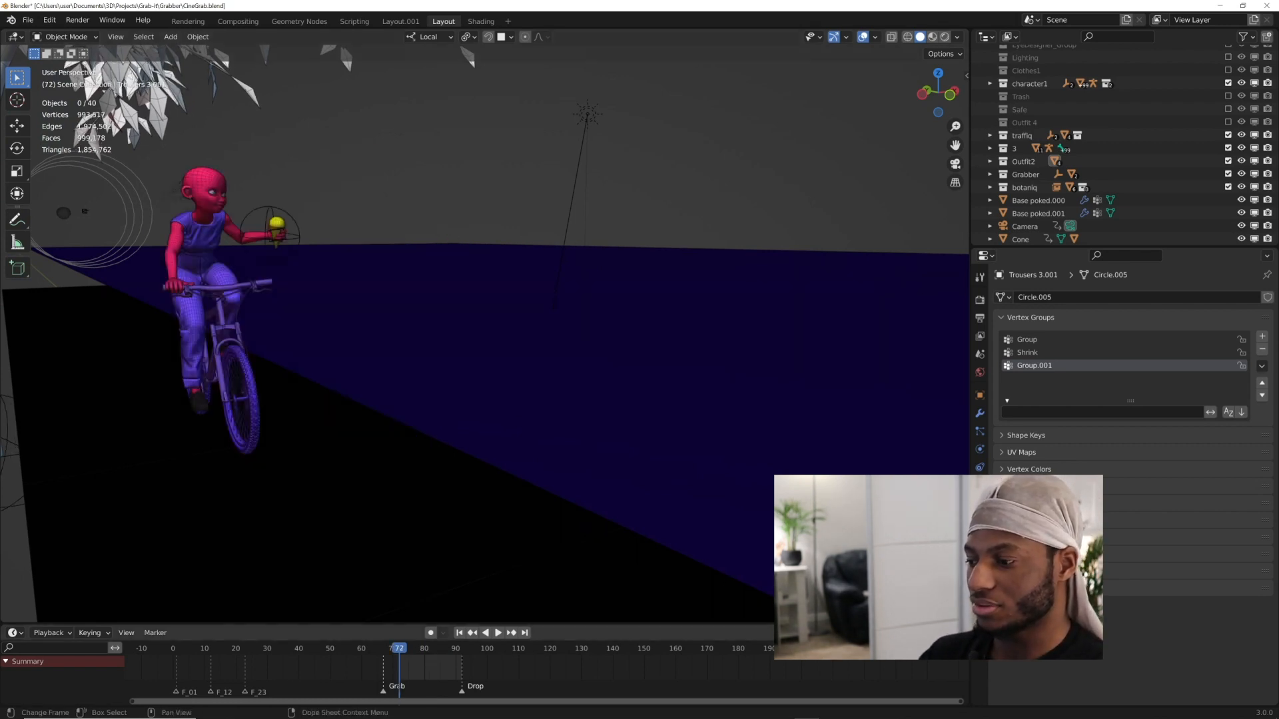
Select the Cone, delete its timeline markers and clear its old Grab-it data
{"action": "left_click", "coordinate": [498, 632]}
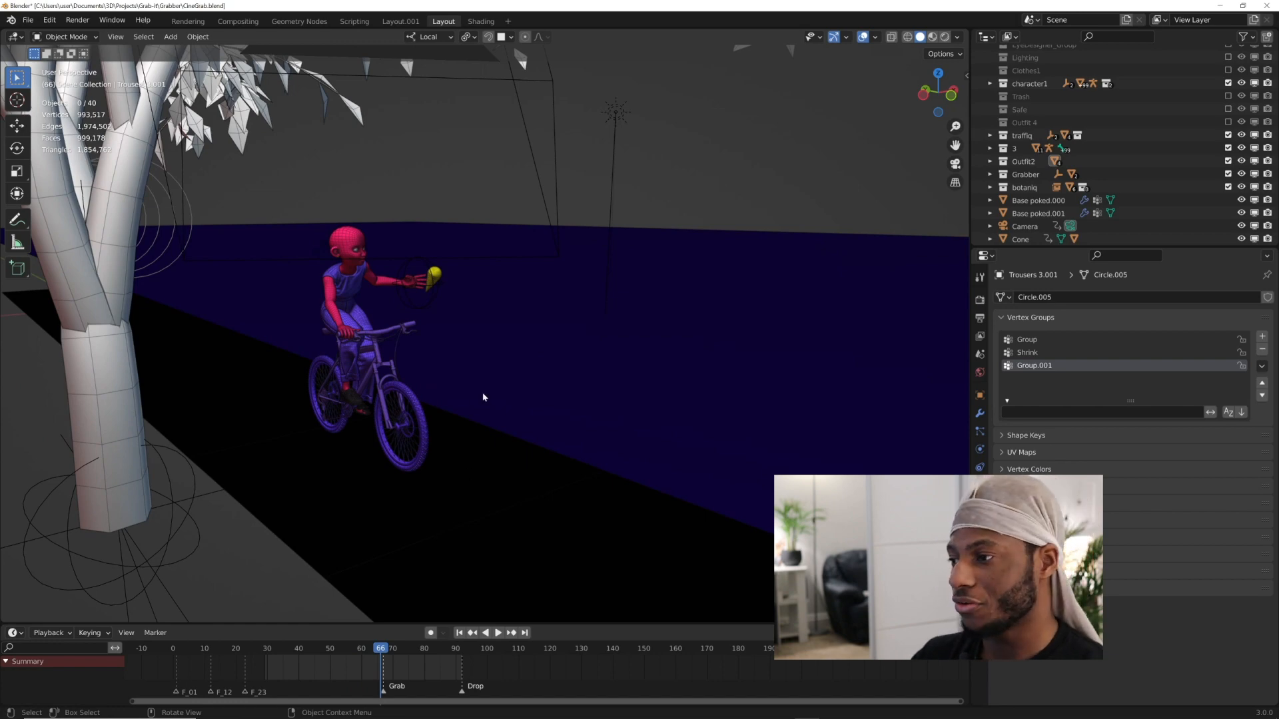
{"action": "left_click", "coordinate": [1020, 238]}
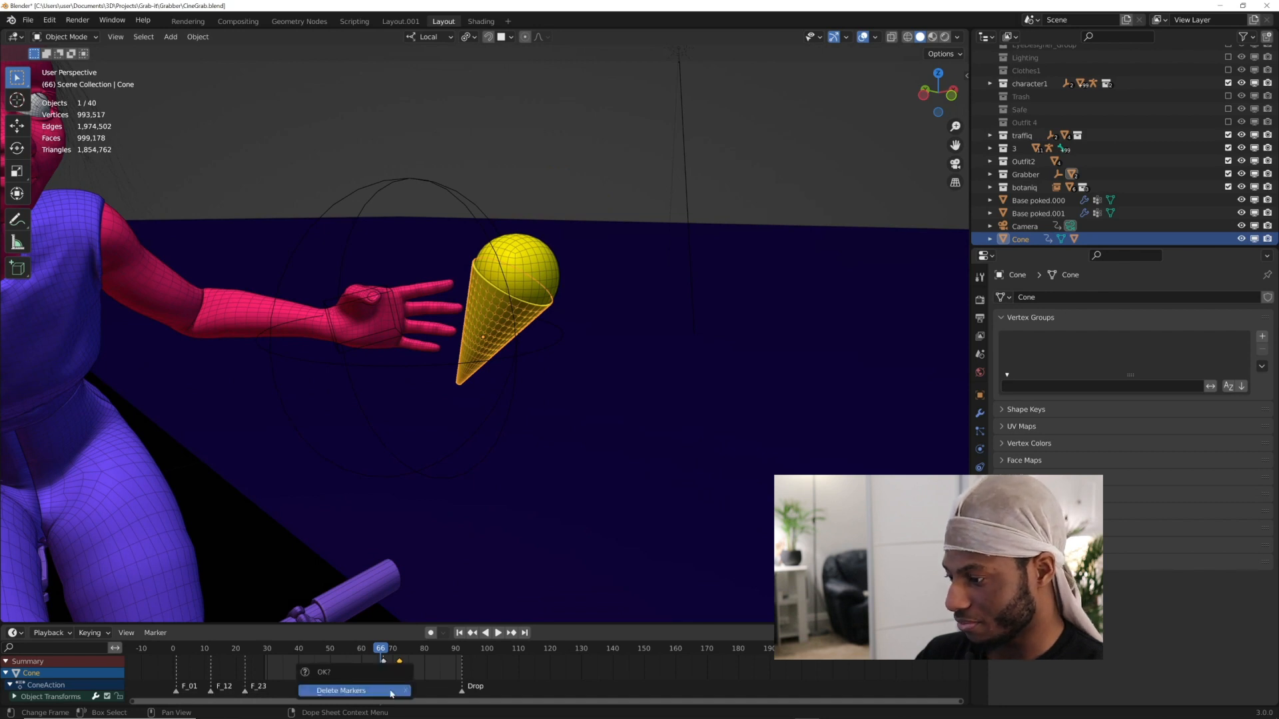
{"action": "left_click", "coordinate": [340, 691]}
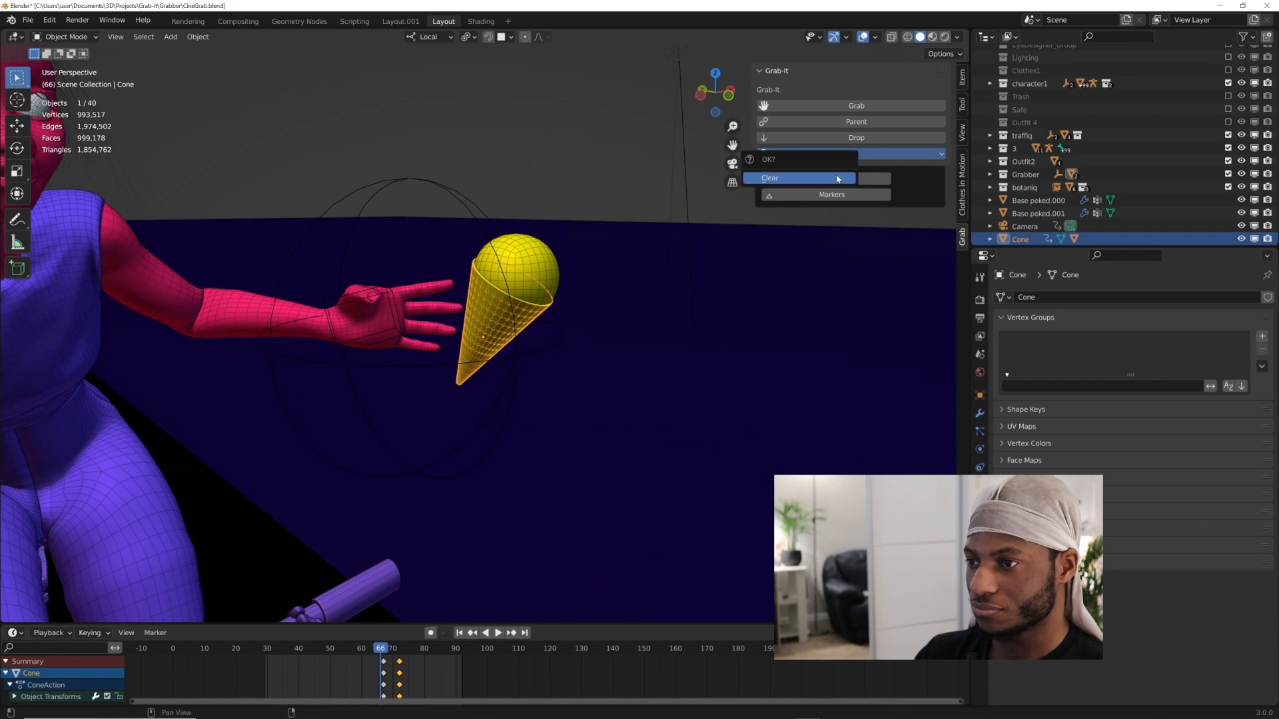
{"action": "left_click", "coordinate": [769, 178]}
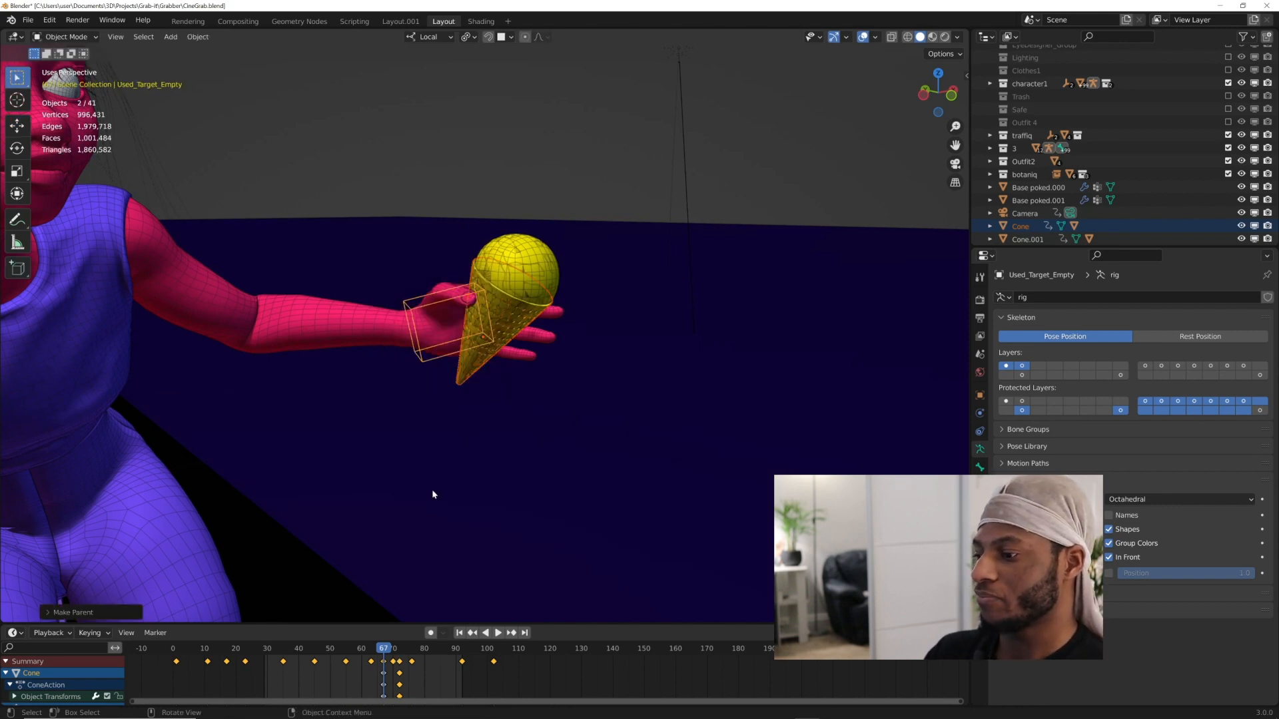
Check the grabbed cone copy by comparing frames 66 and 67, then select the original cone
{"action": "left_click", "coordinate": [375, 647]}
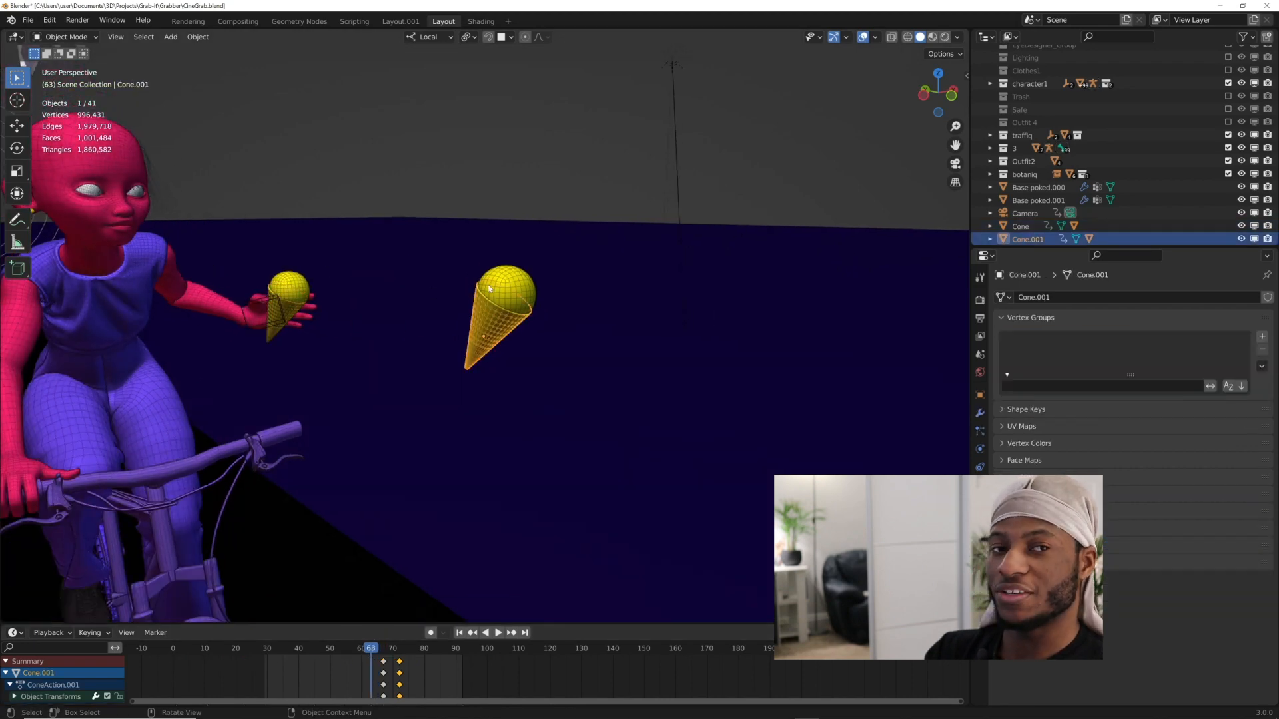
{"action": "mouse_move", "coordinate": [397, 298]}
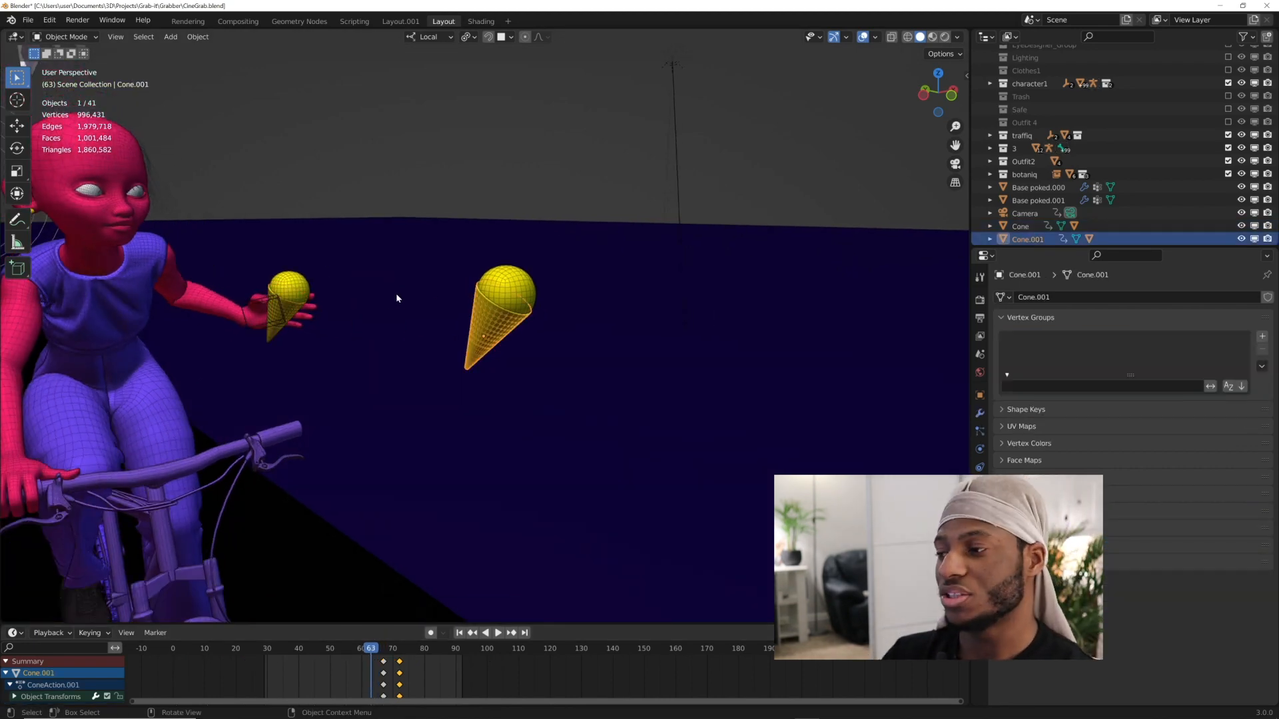
{"action": "left_click", "coordinate": [384, 648]}
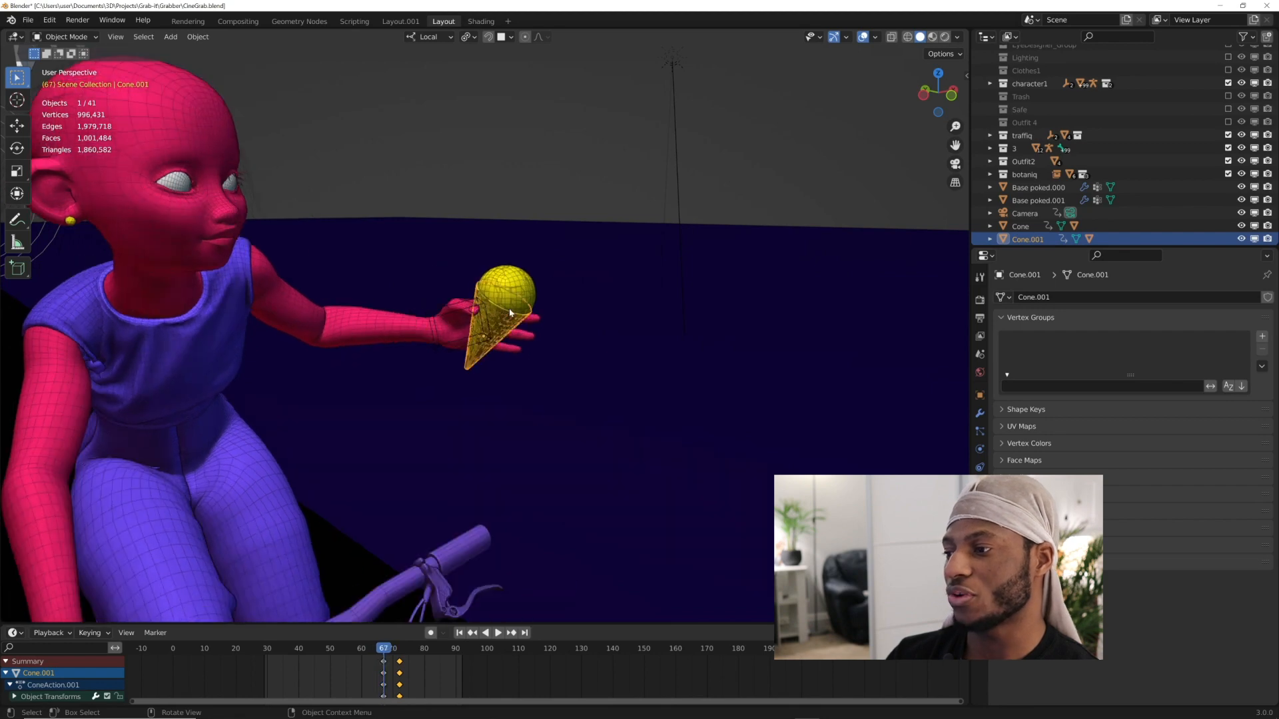
{"action": "left_click", "coordinate": [377, 648]}
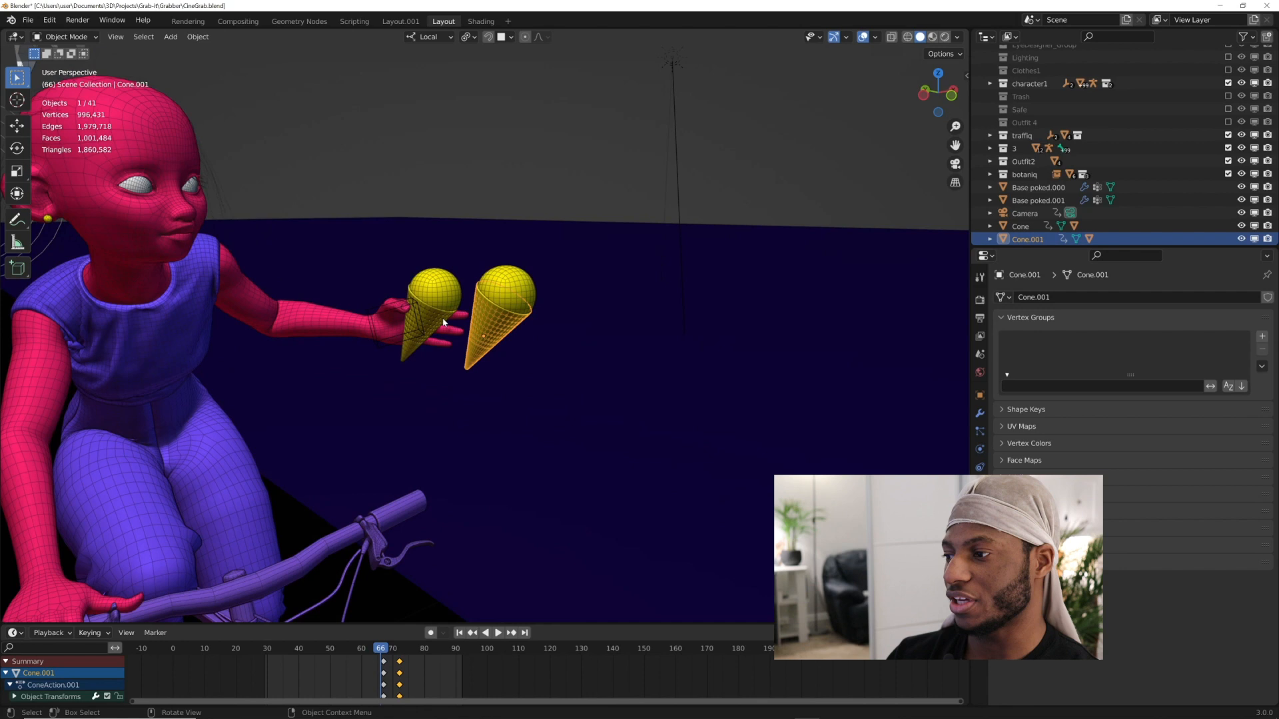
{"action": "left_click", "coordinate": [1021, 226]}
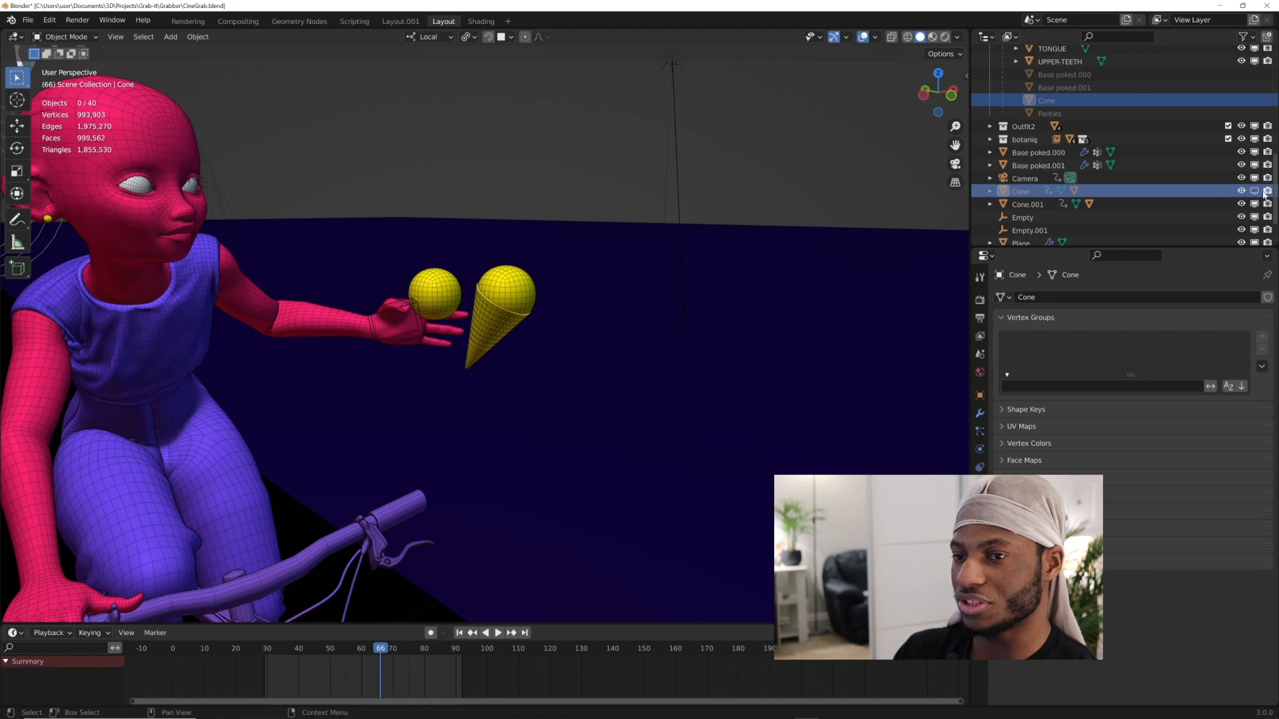
Hide the original Cone and its leftover Cube scoop in the Outliner
{"action": "left_click", "coordinate": [1267, 192]}
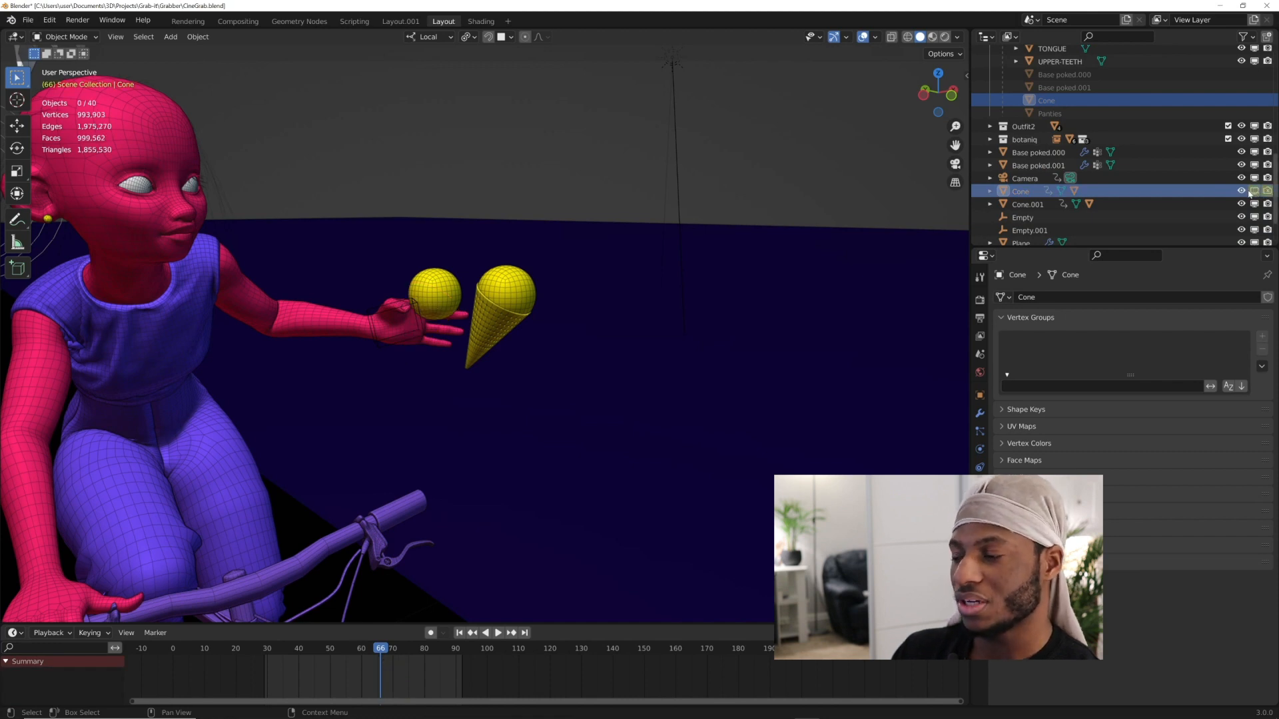
{"action": "left_click", "coordinate": [434, 292]}
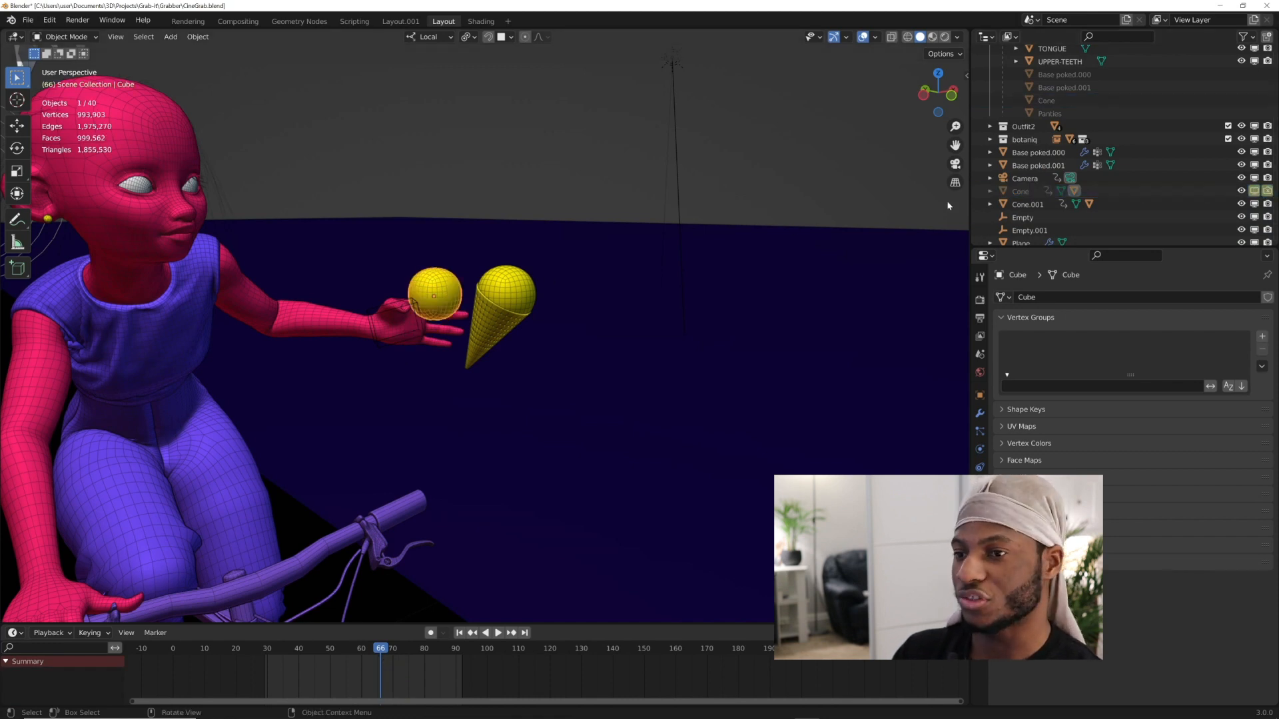
{"action": "left_click", "coordinate": [990, 191]}
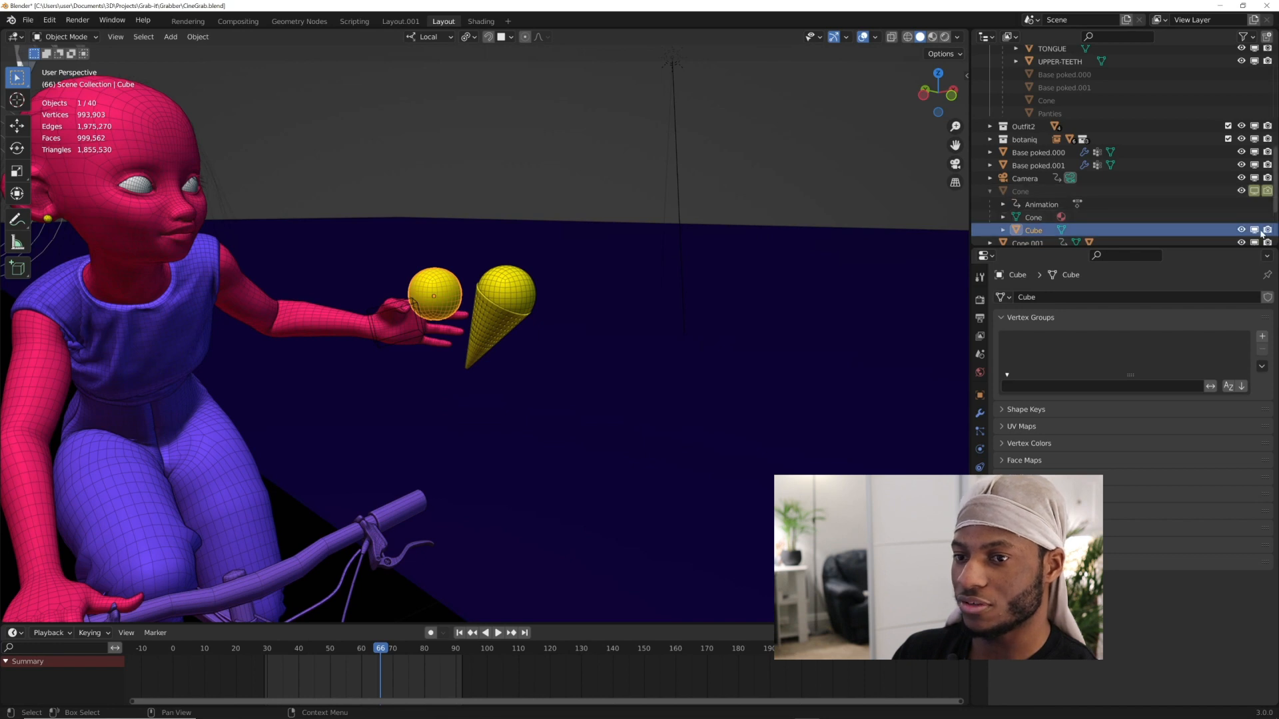
{"action": "left_click", "coordinate": [1240, 230]}
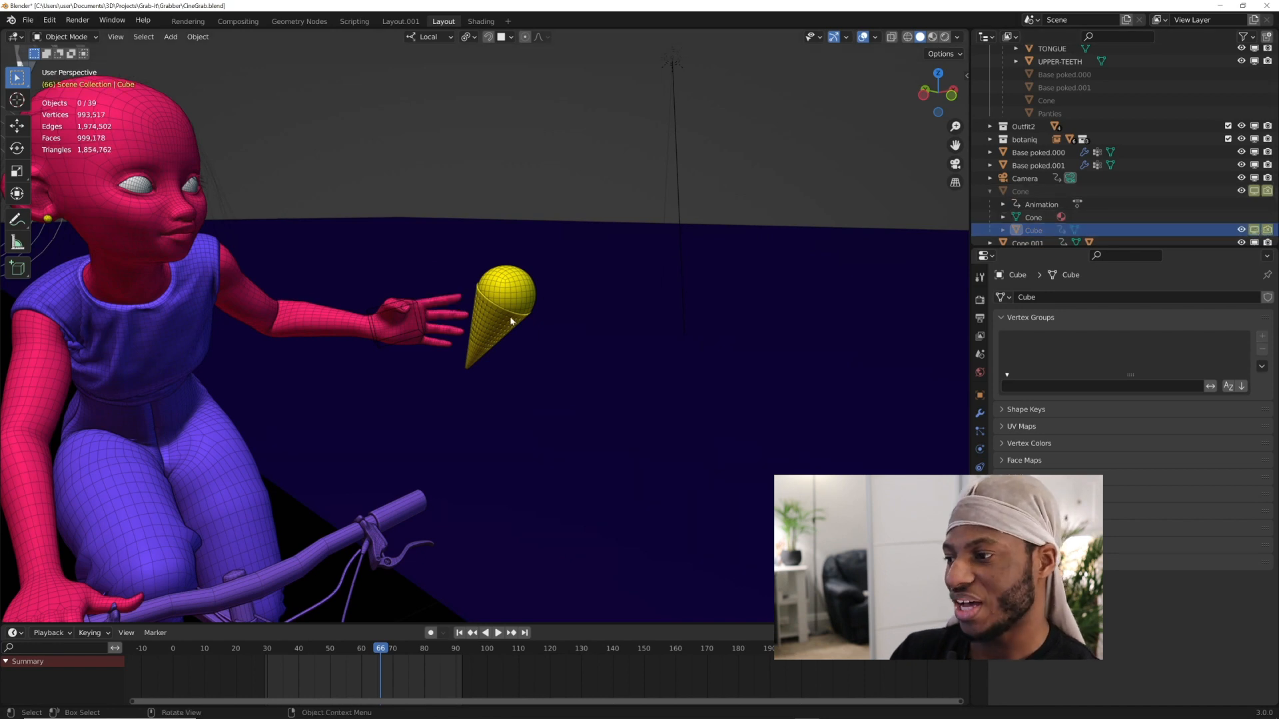
{"action": "left_click", "coordinate": [1028, 216]}
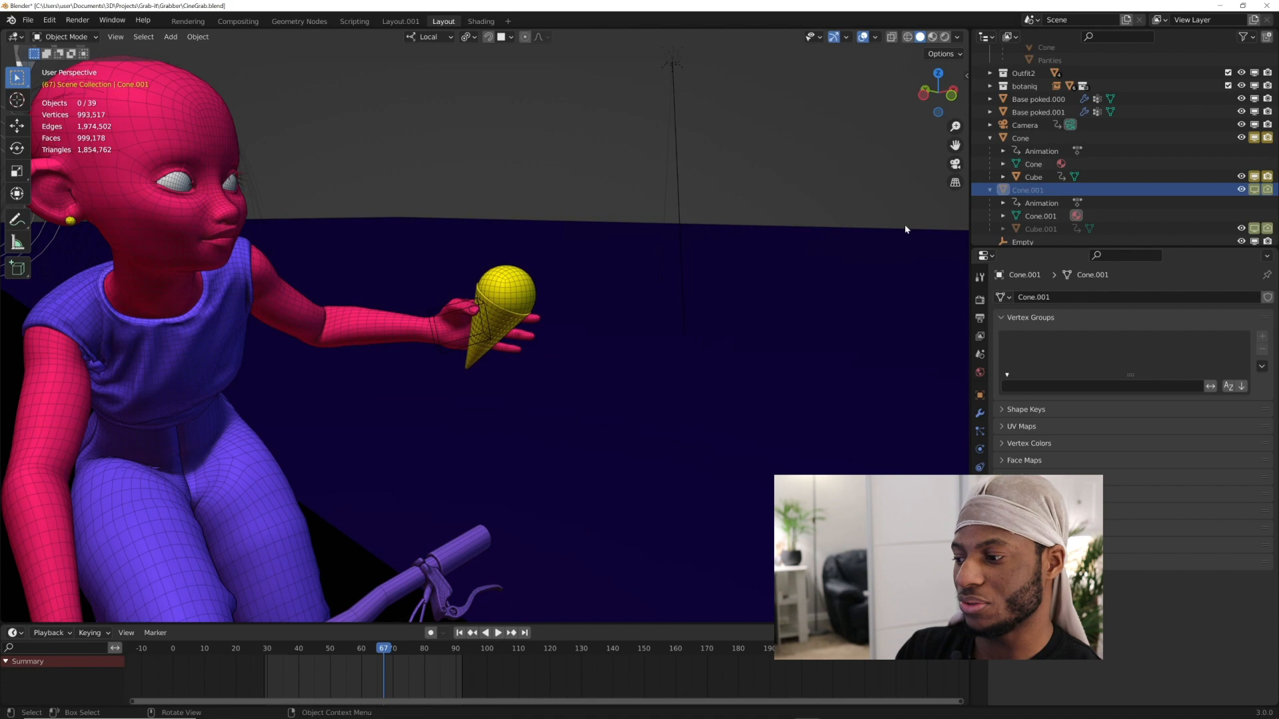
Scrub and play the animation around the grab to watch the cone being carried
{"action": "left_click", "coordinate": [264, 647]}
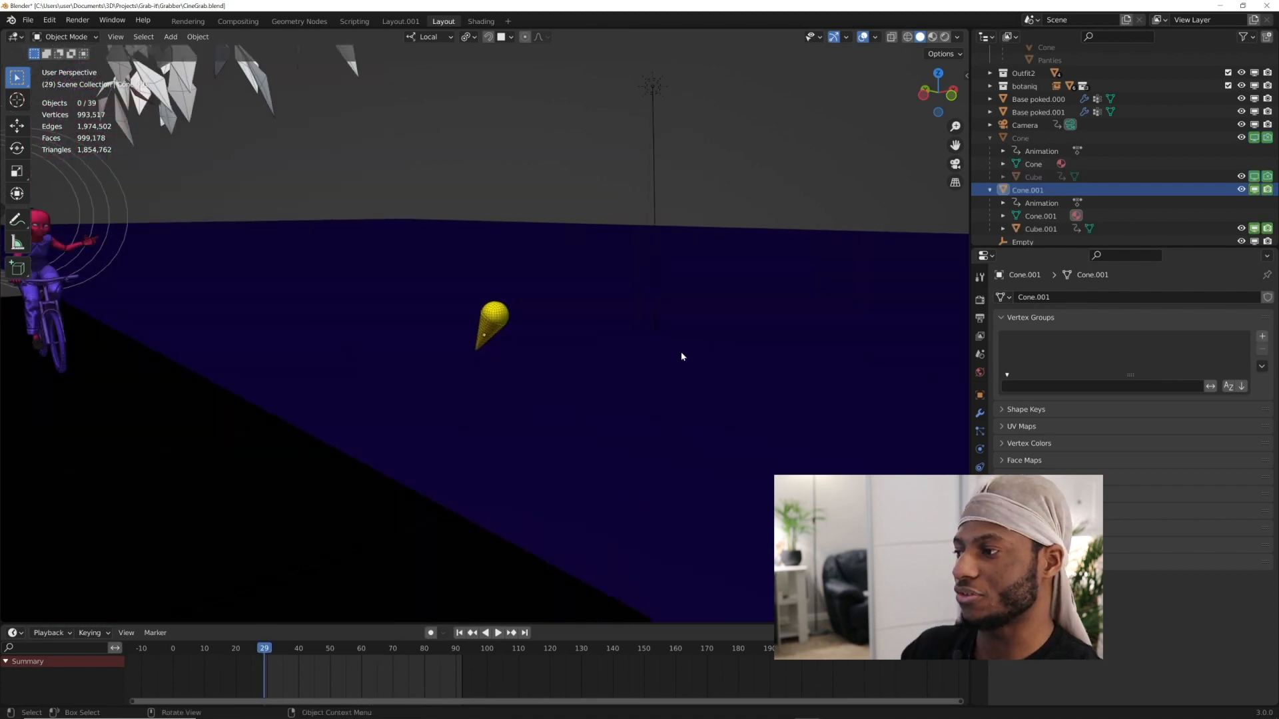
{"action": "left_click", "coordinate": [498, 632]}
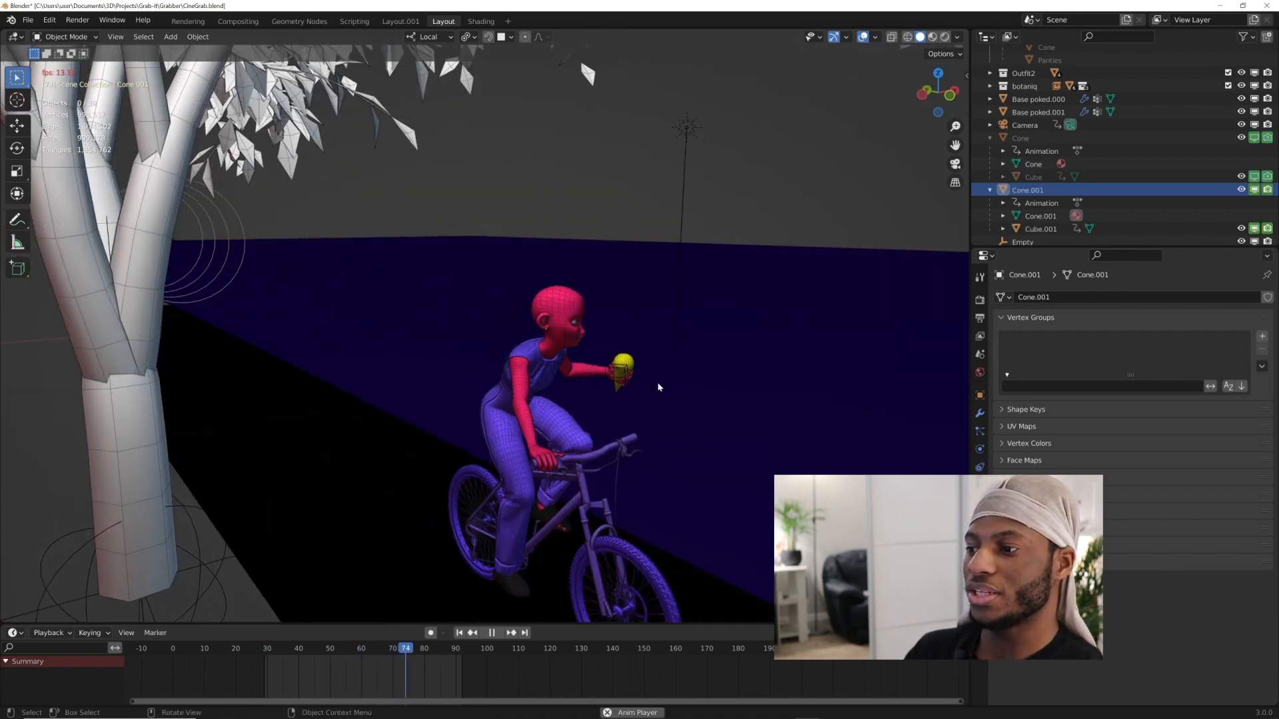
{"action": "left_click", "coordinate": [426, 648]}
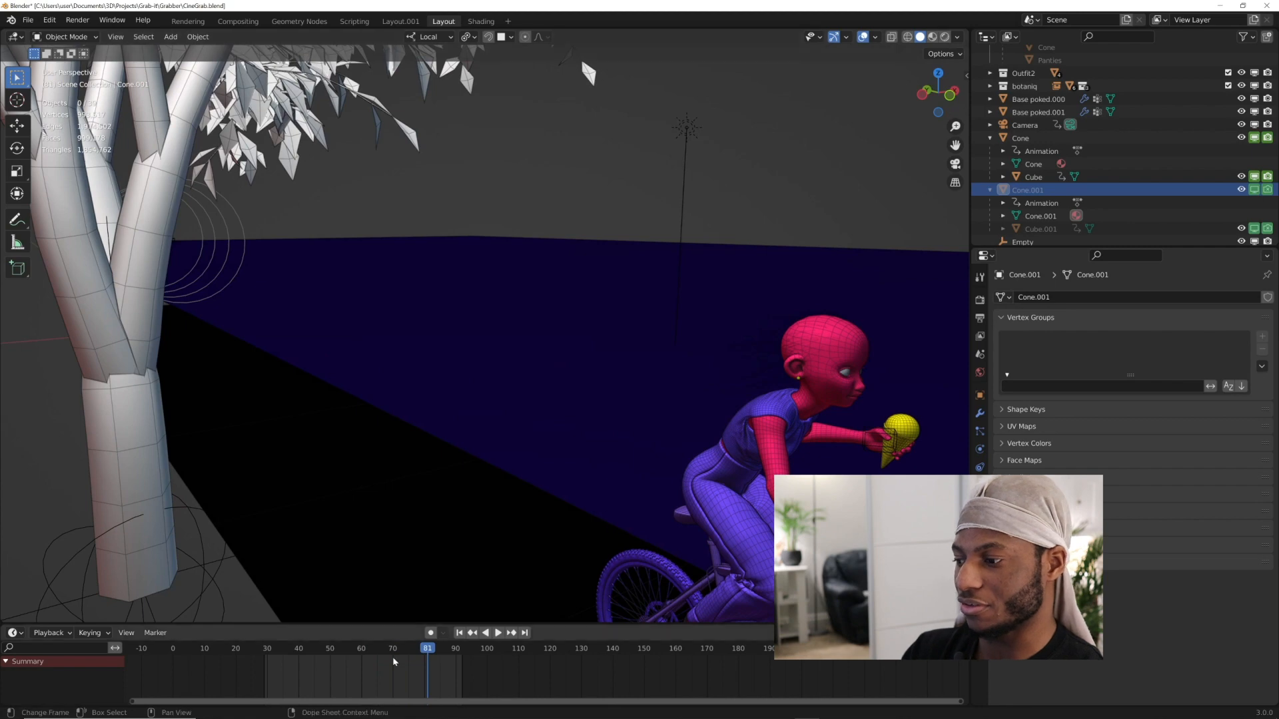
{"action": "left_click", "coordinate": [497, 632]}
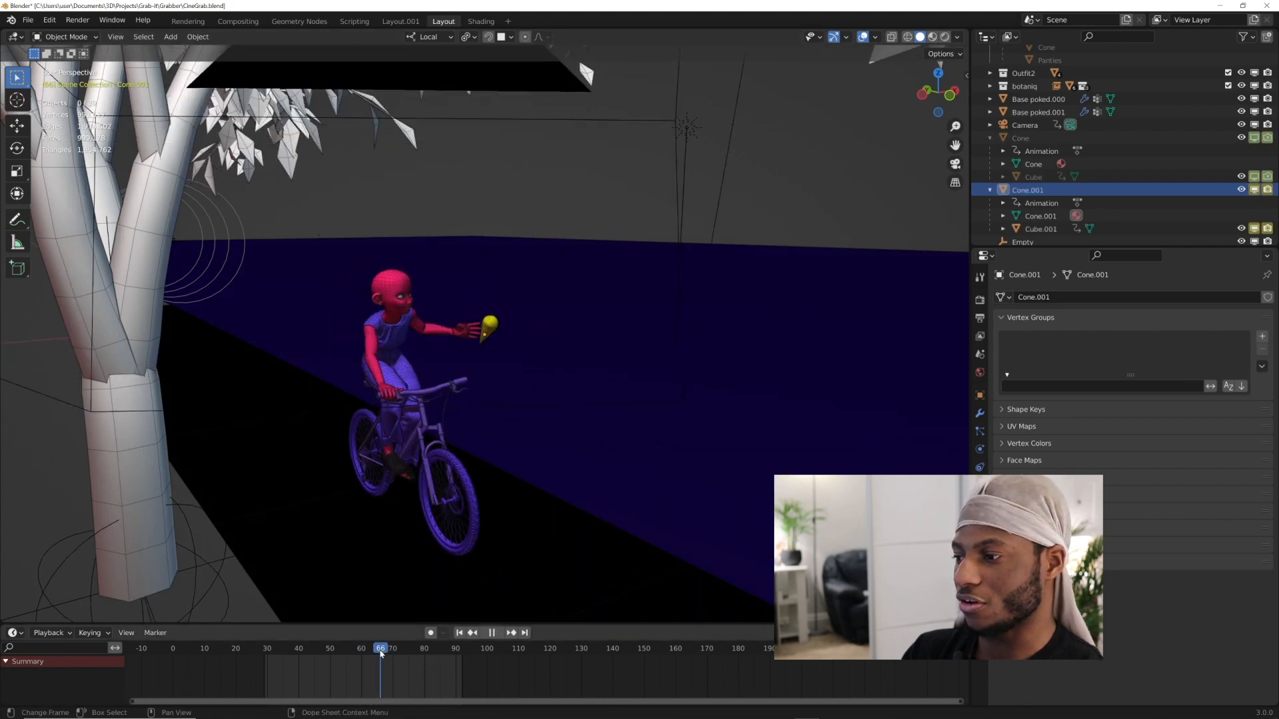
Grab the yellow cone with the hand bone, then glance at Clear options and earlier frames
{"action": "left_click", "coordinate": [1020, 138]}
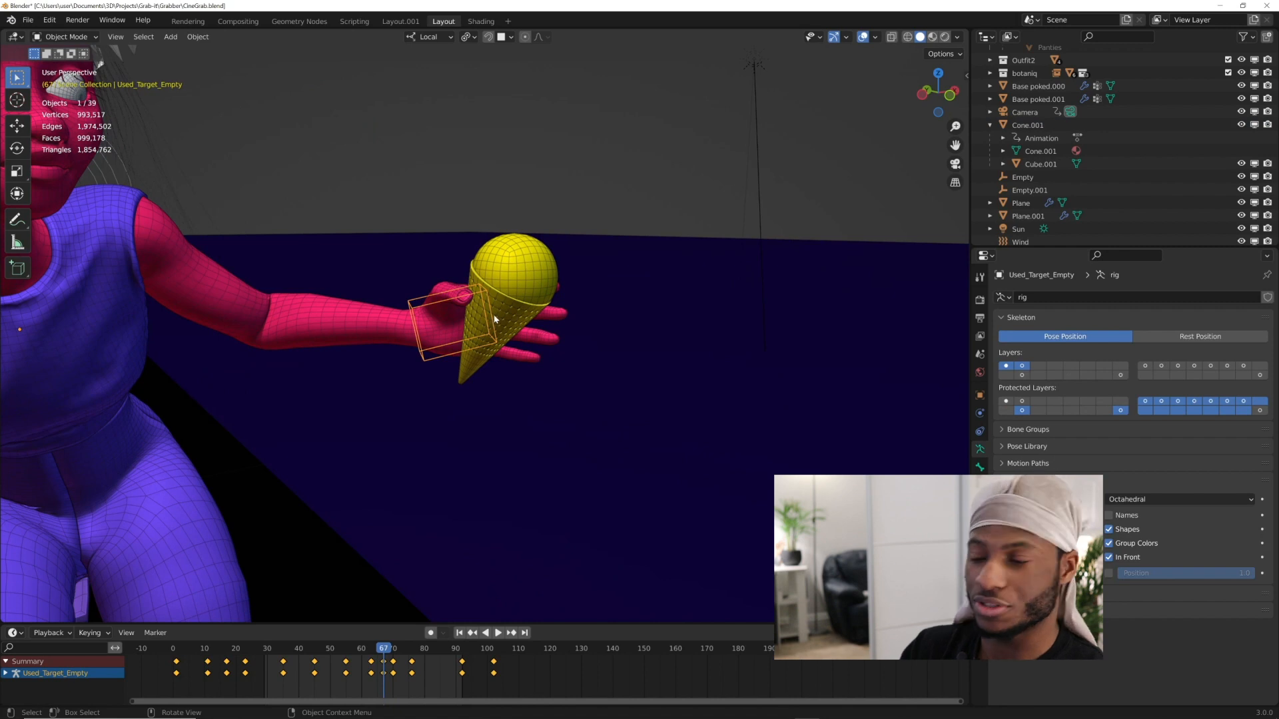
{"action": "left_click", "coordinate": [64, 37]}
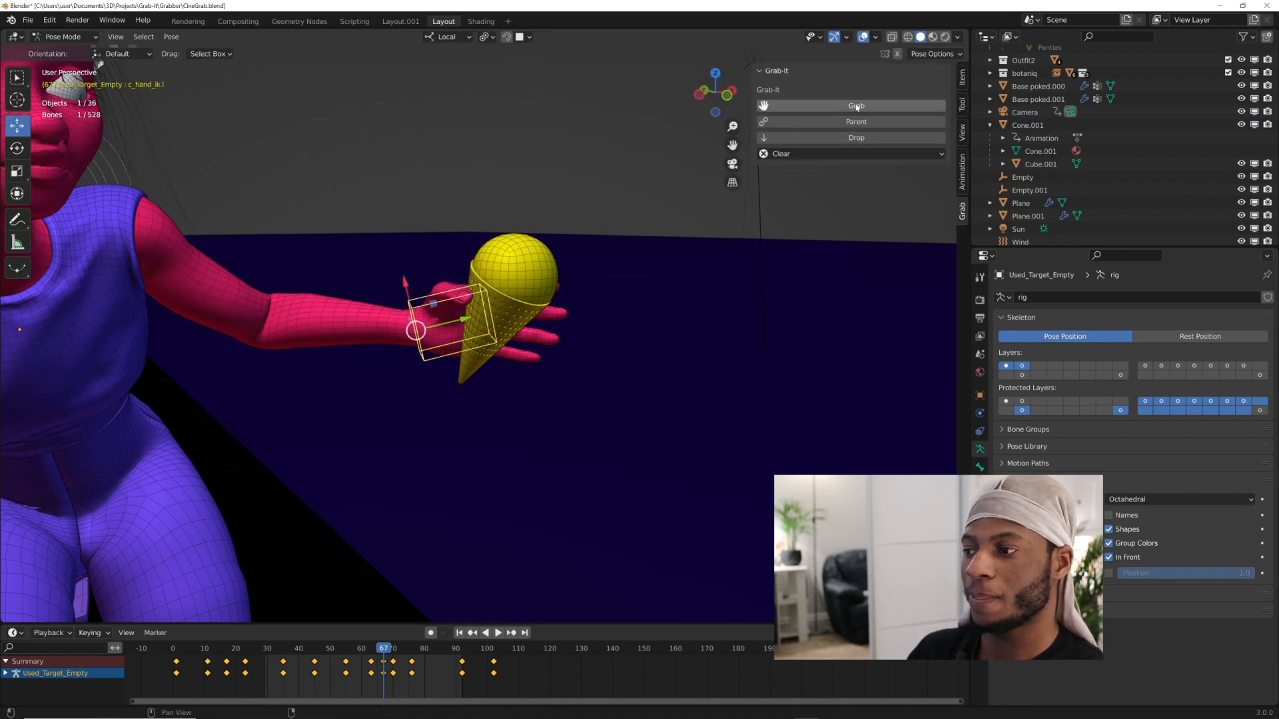
{"action": "left_click", "coordinate": [64, 37]}
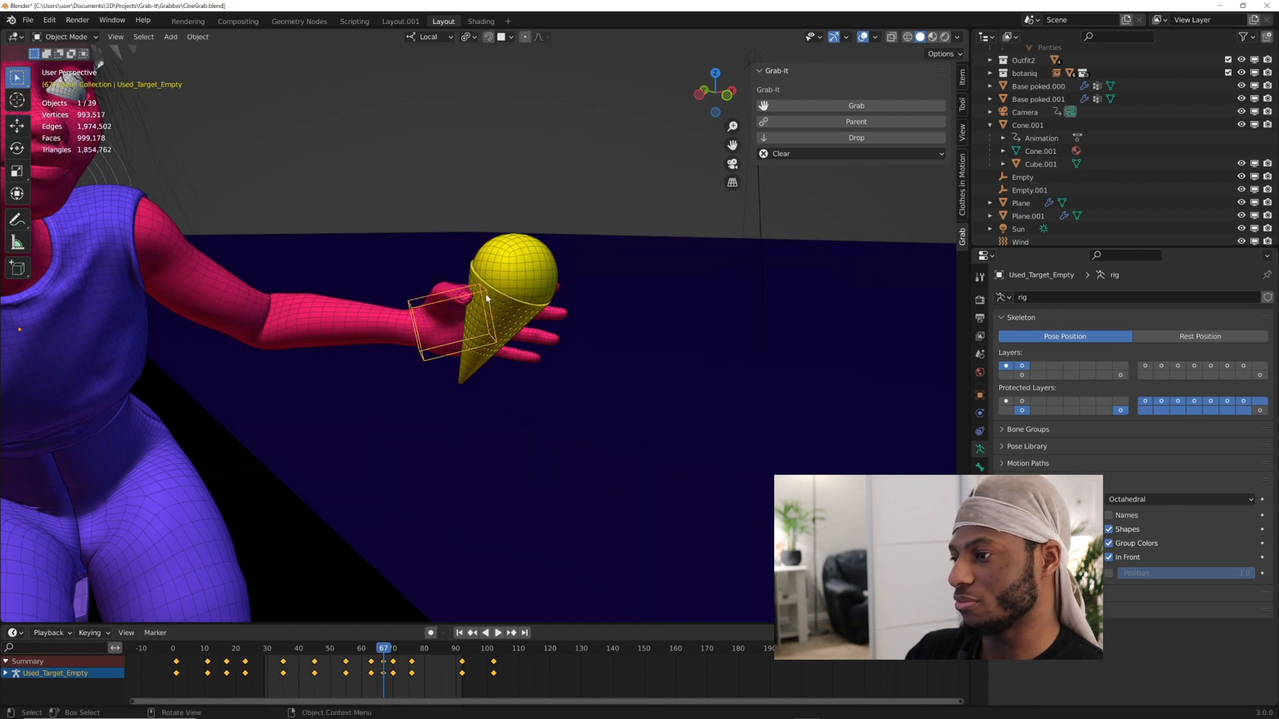
{"action": "mouse_move", "coordinate": [770, 115]}
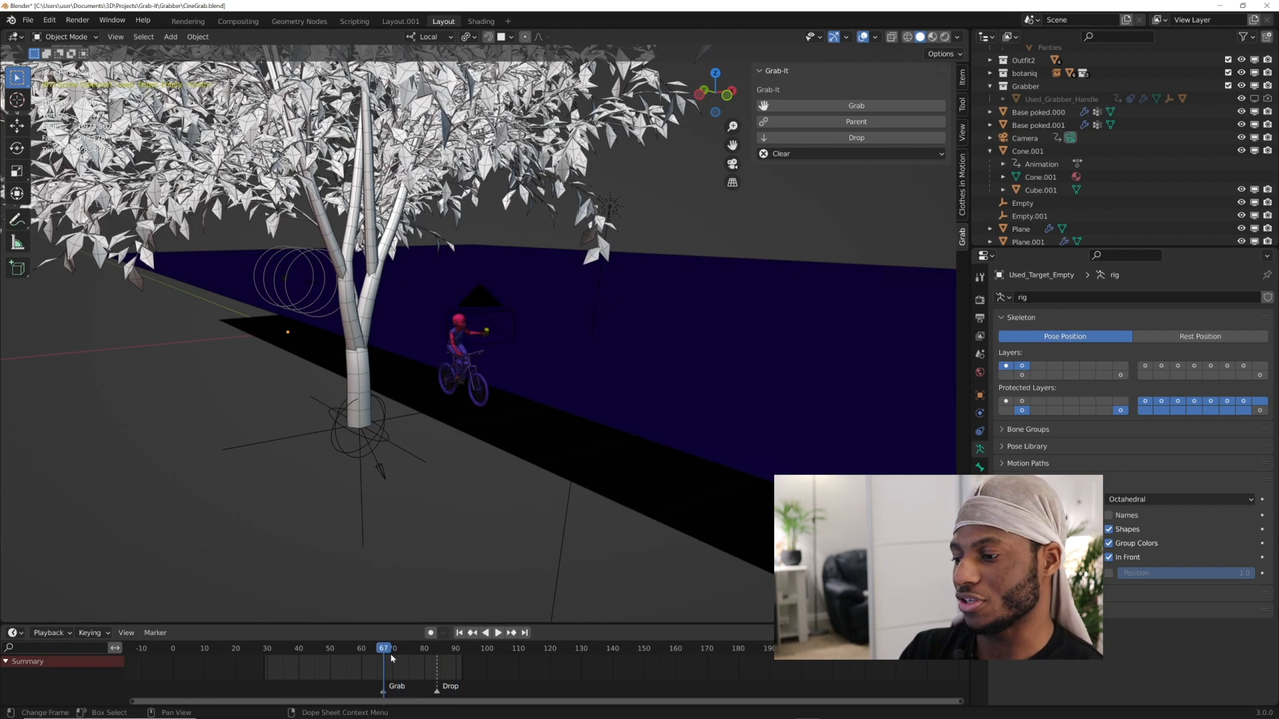
{"action": "left_click", "coordinate": [851, 153]}
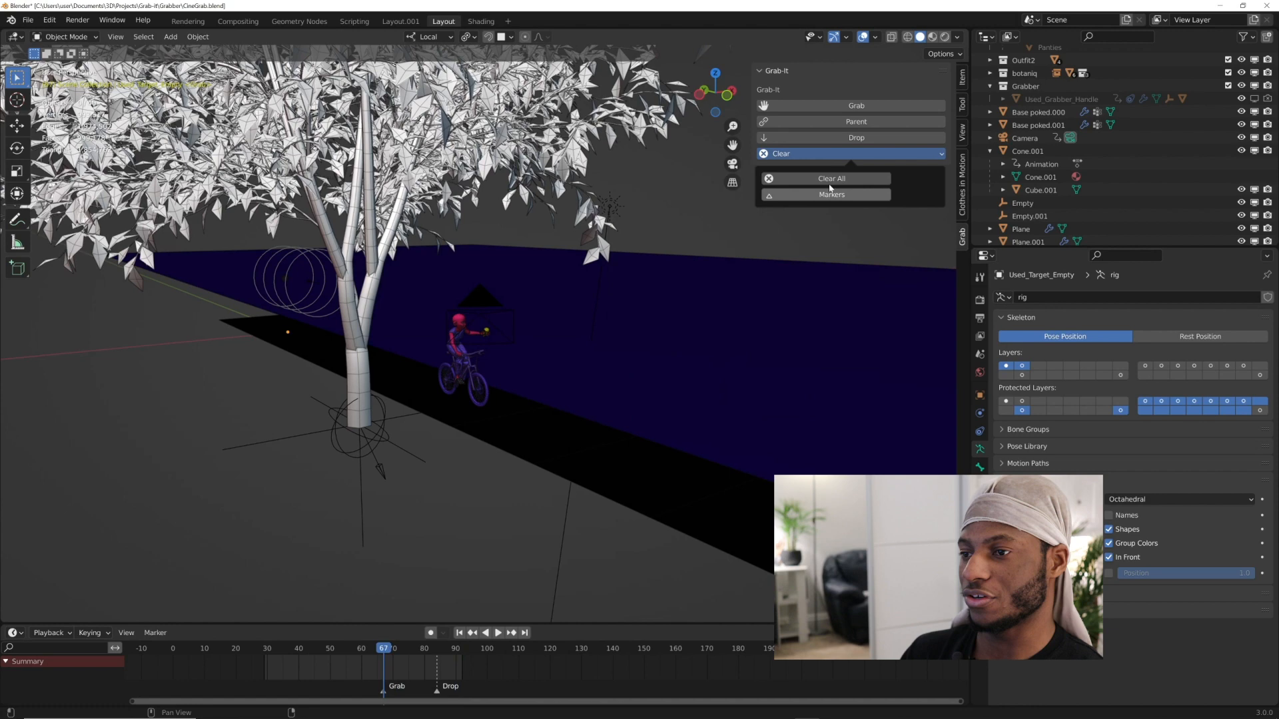
{"action": "left_click", "coordinate": [264, 648]}
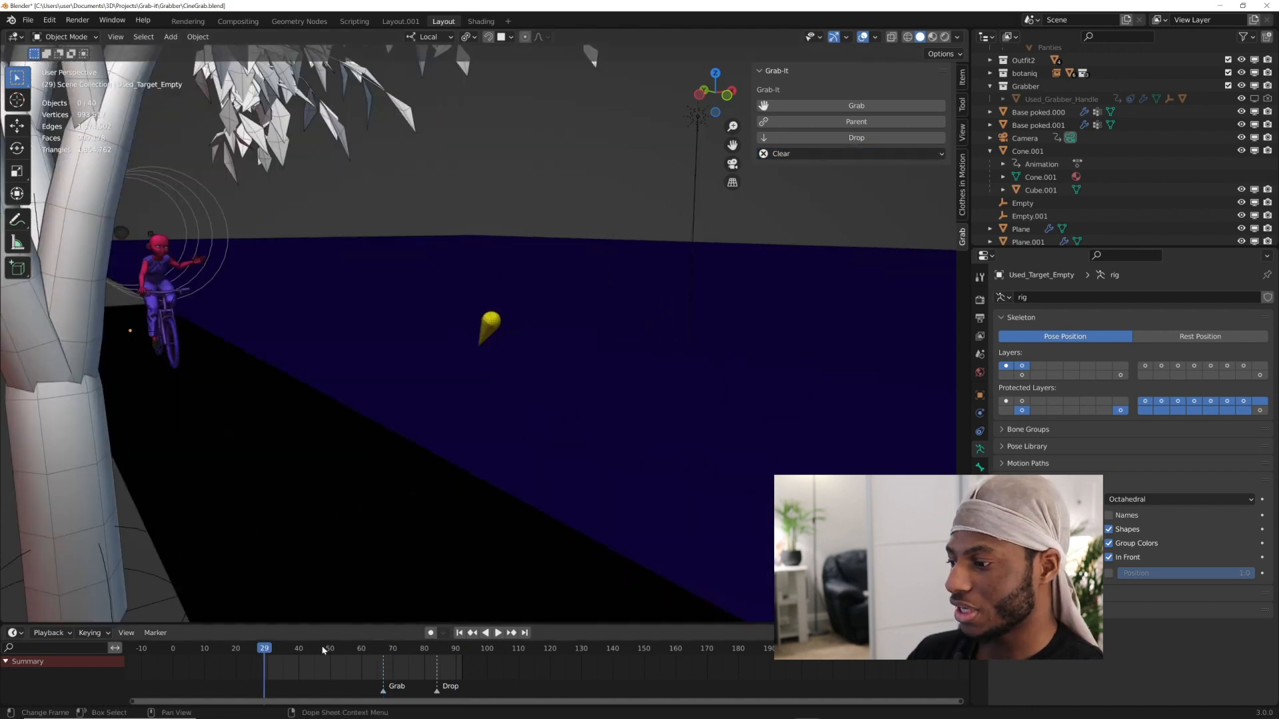
{"action": "left_click", "coordinate": [498, 633]}
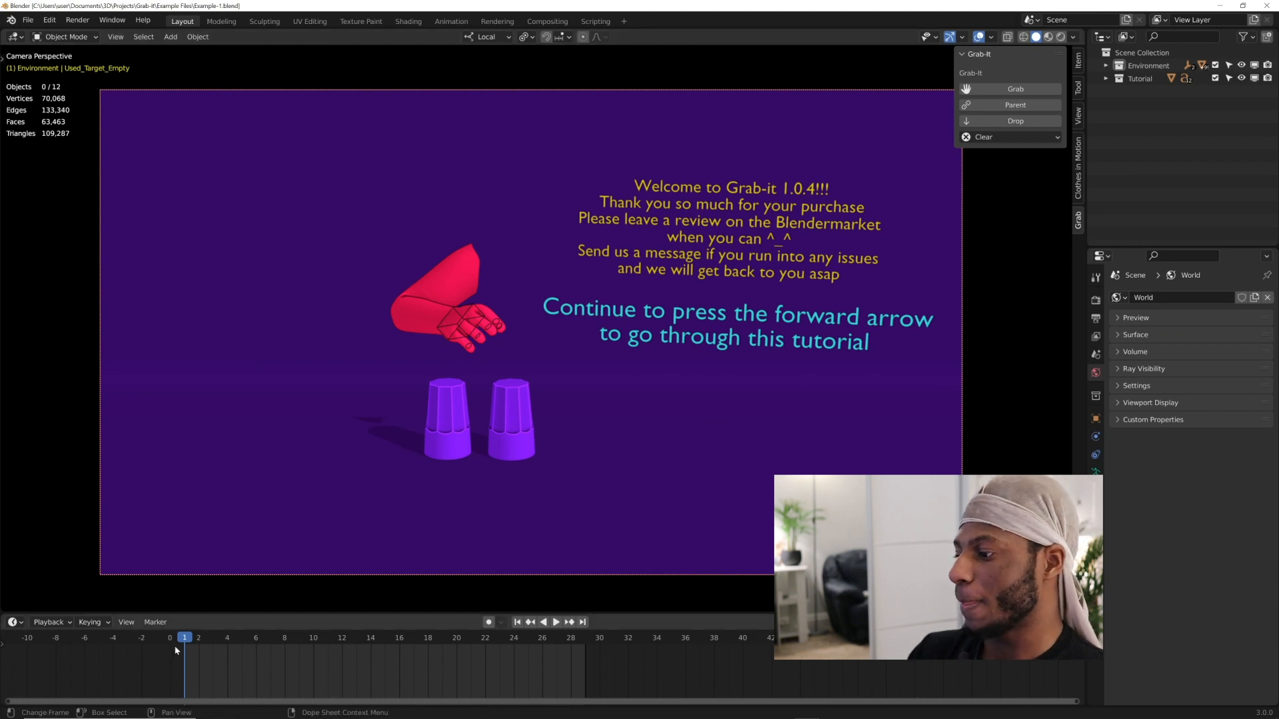
At the first grab frame, Grab with the hand, Parent the cup, then Drop it
{"action": "left_click", "coordinate": [556, 622]}
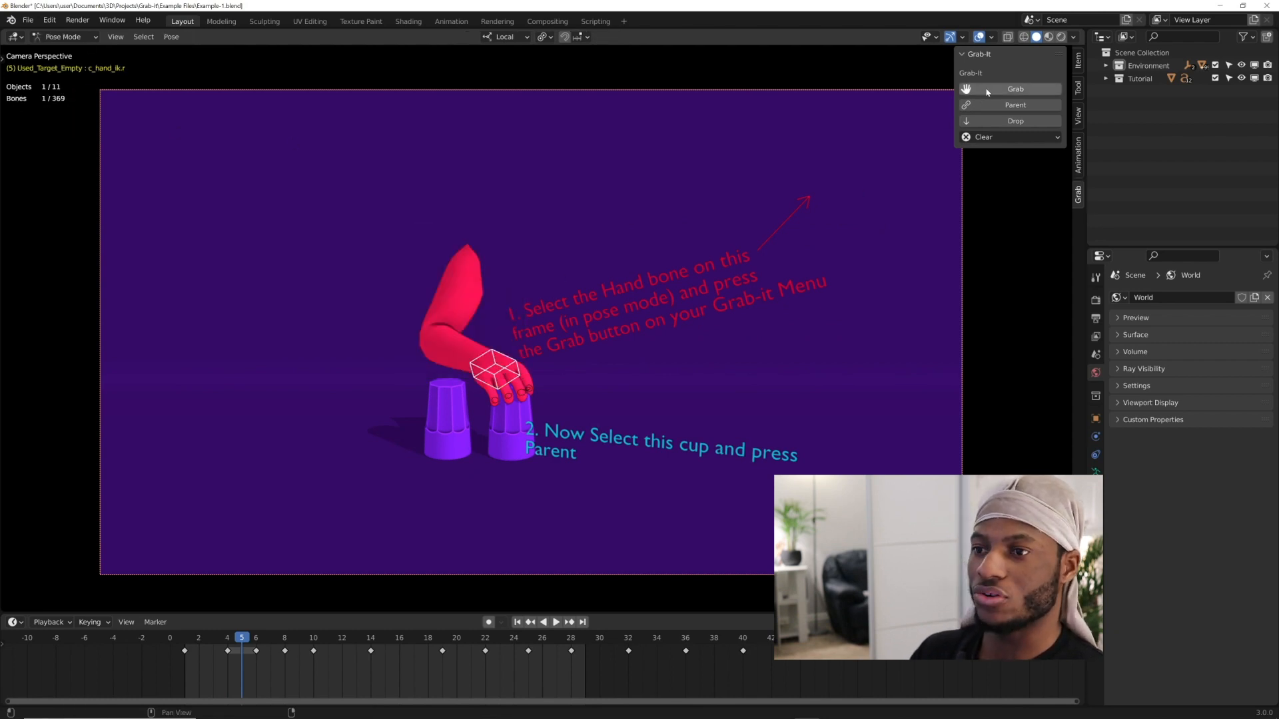
{"action": "left_click", "coordinate": [1014, 88]}
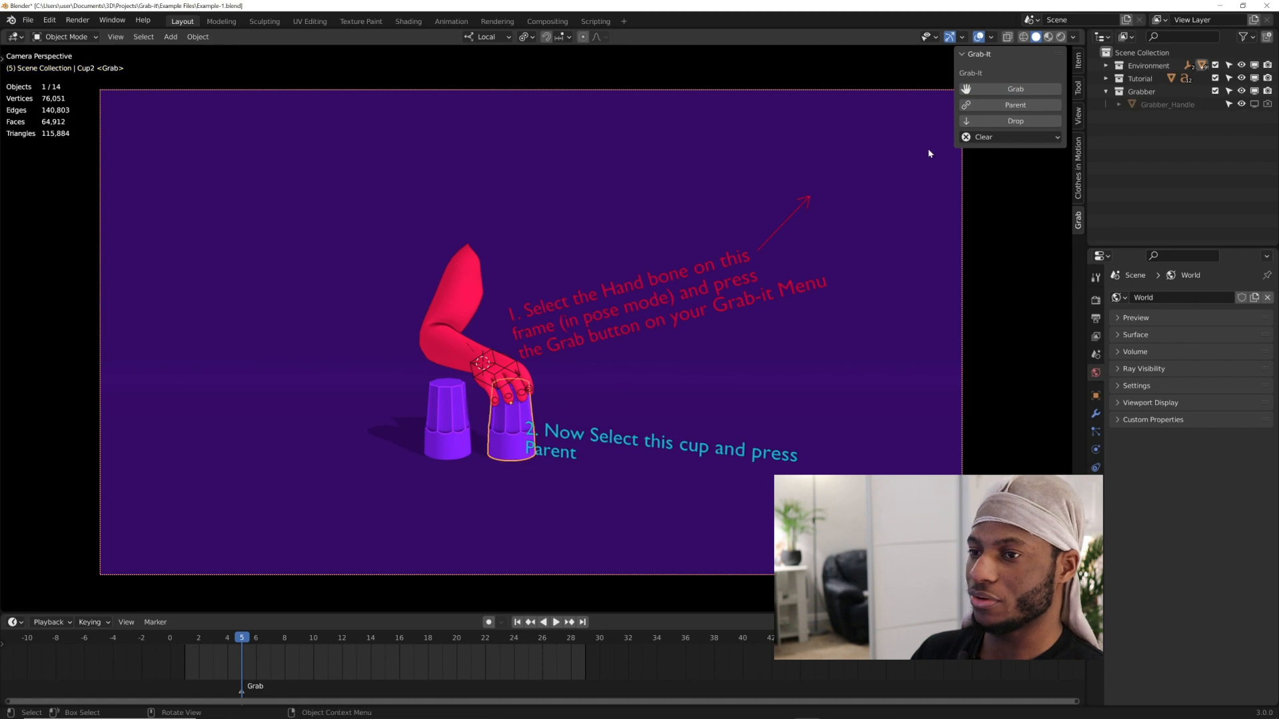
{"action": "left_click", "coordinate": [284, 637]}
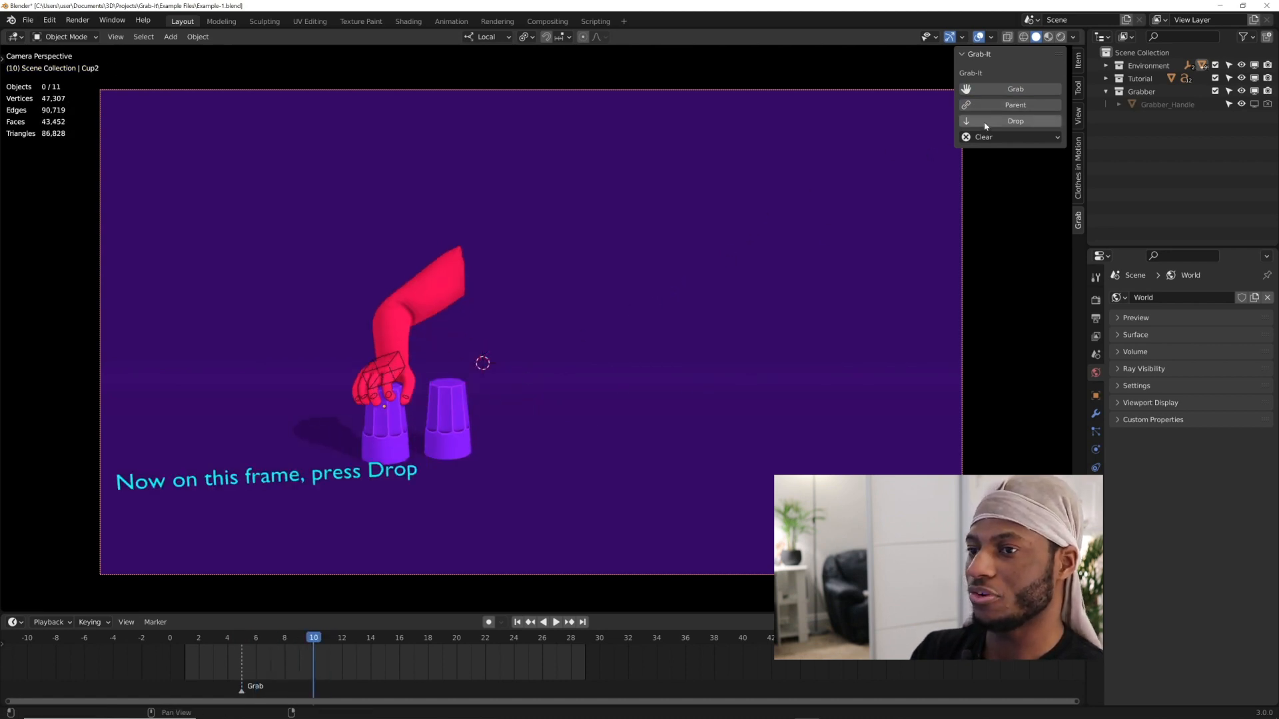
{"action": "left_click", "coordinate": [1015, 120]}
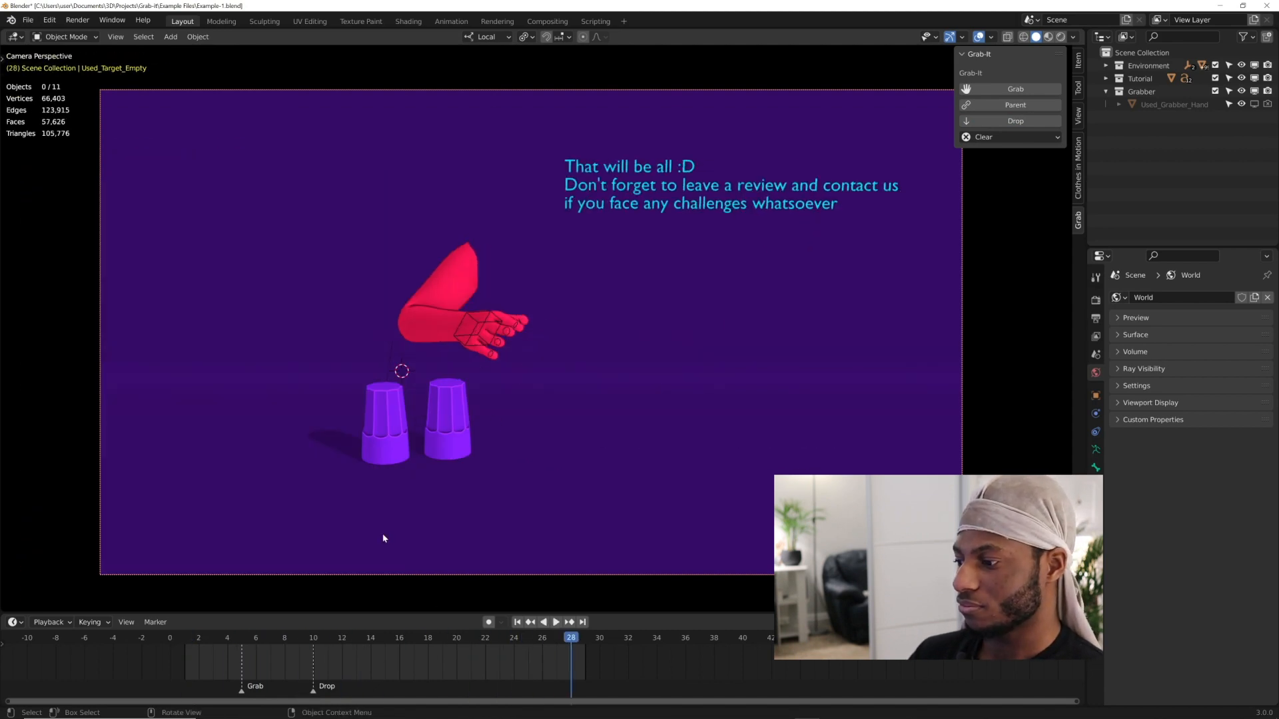
Add a second hand grab at frame 19 and play back the cup animation
{"action": "left_click", "coordinate": [556, 622]}
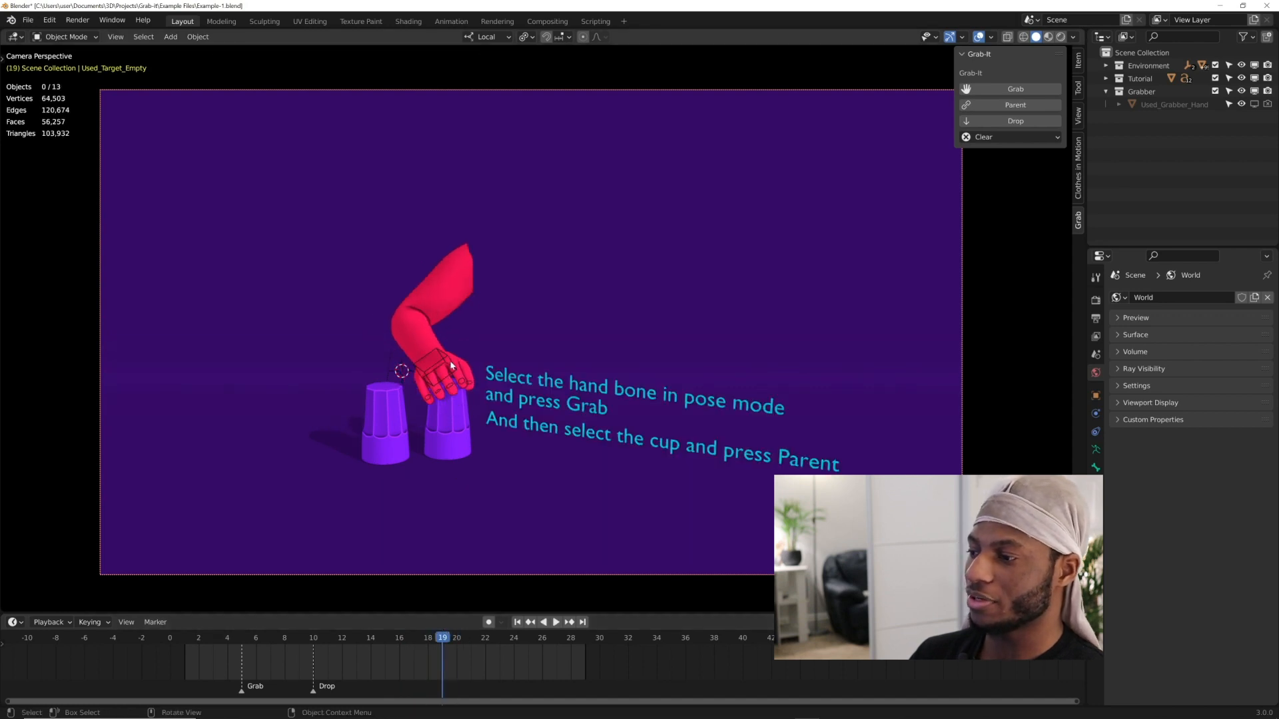
{"action": "left_click", "coordinate": [441, 367]}
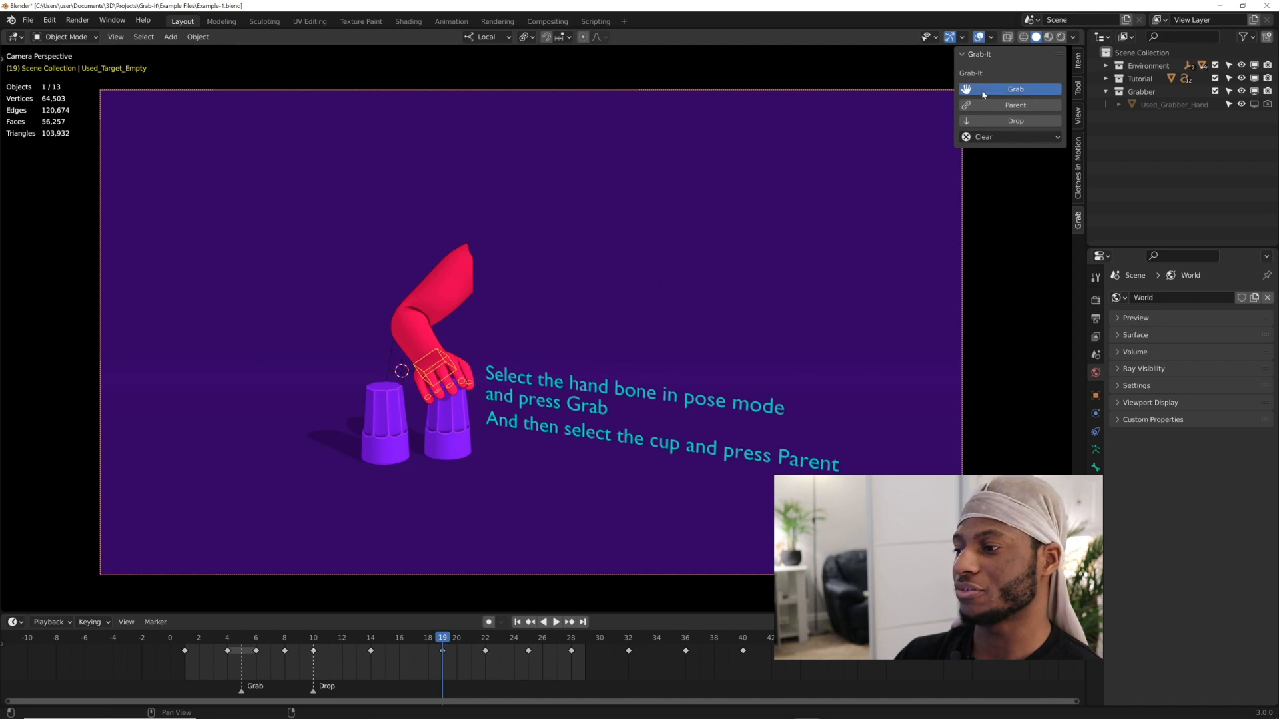
{"action": "left_click", "coordinate": [1014, 105]}
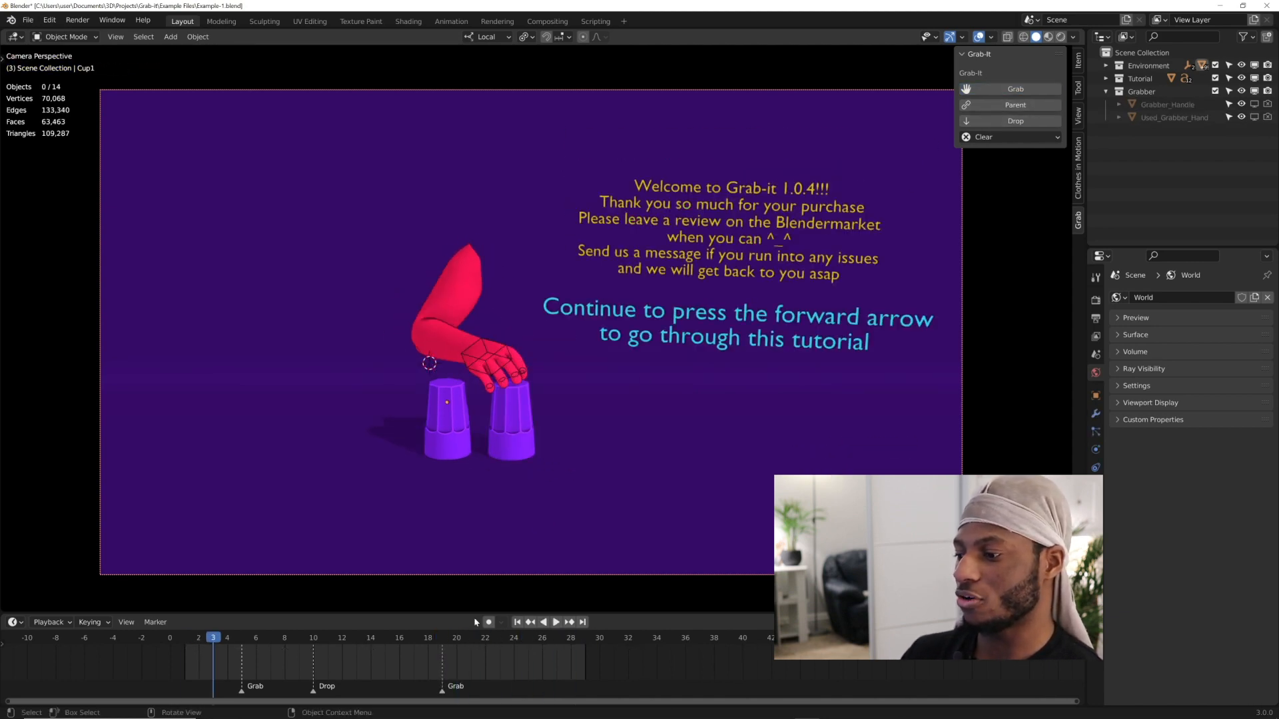
{"action": "left_click", "coordinate": [556, 622]}
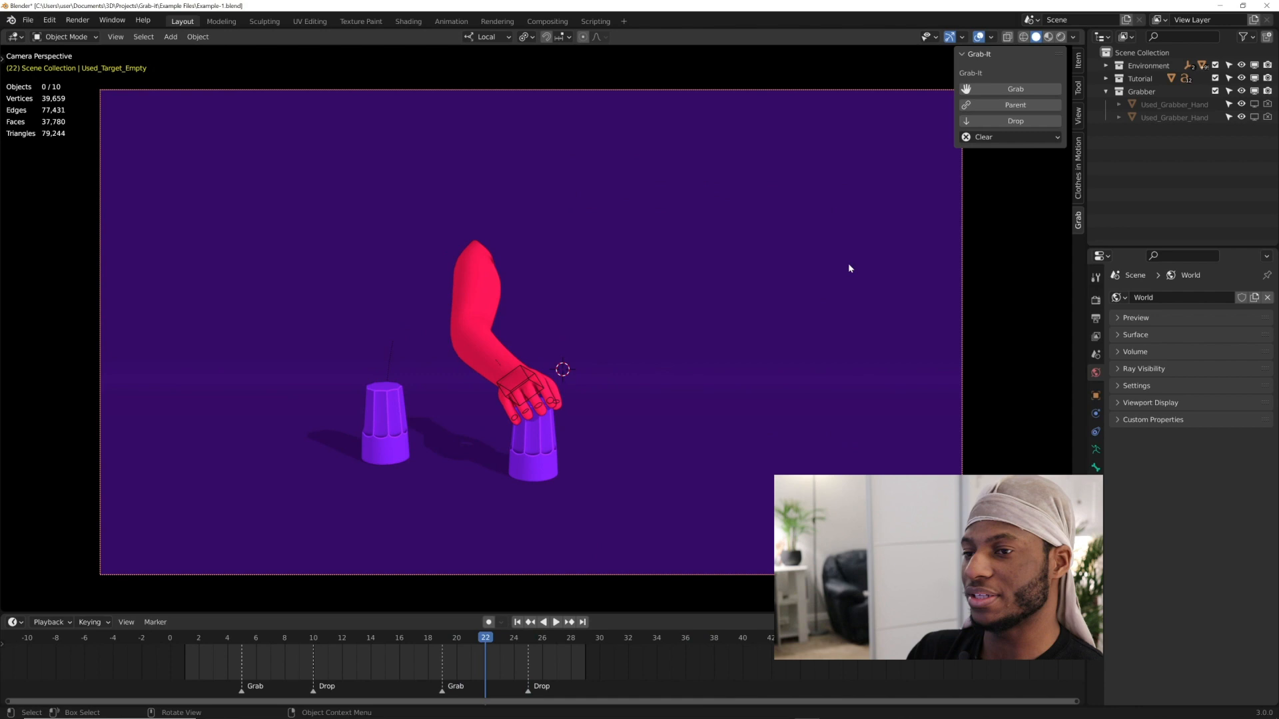
{"action": "left_click", "coordinate": [1010, 136]}
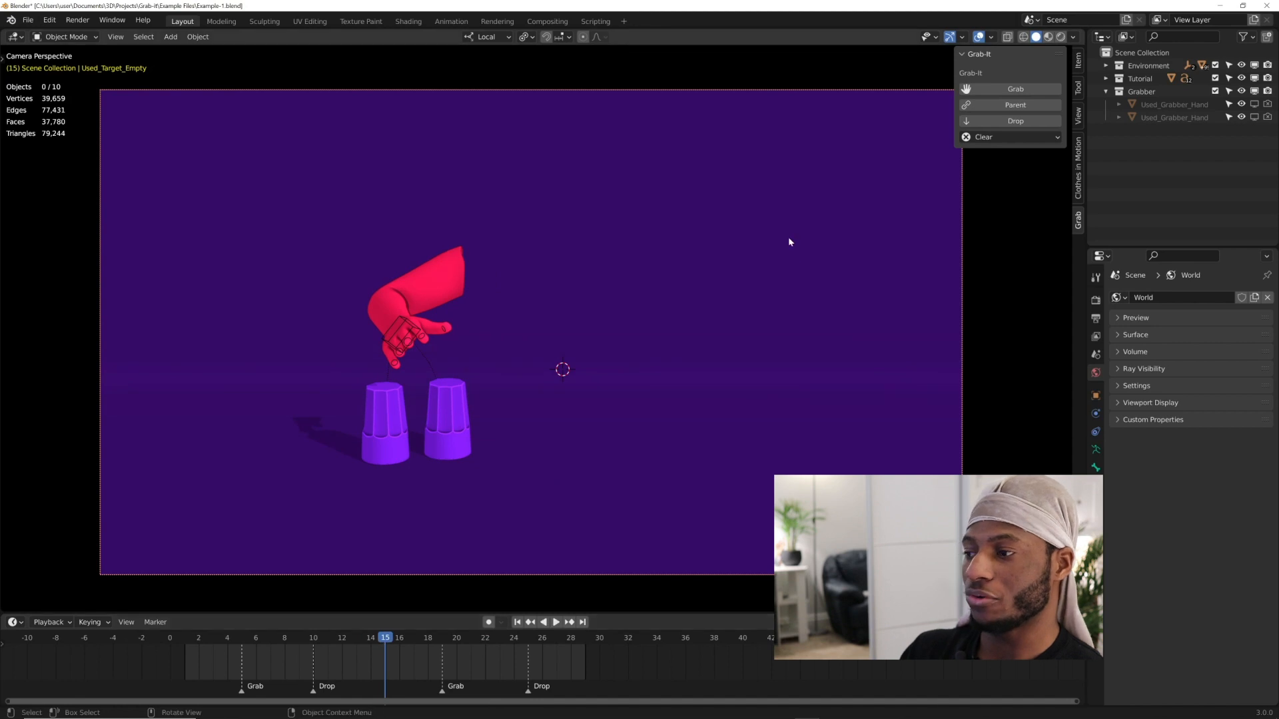
{"action": "left_click", "coordinate": [1014, 136]}
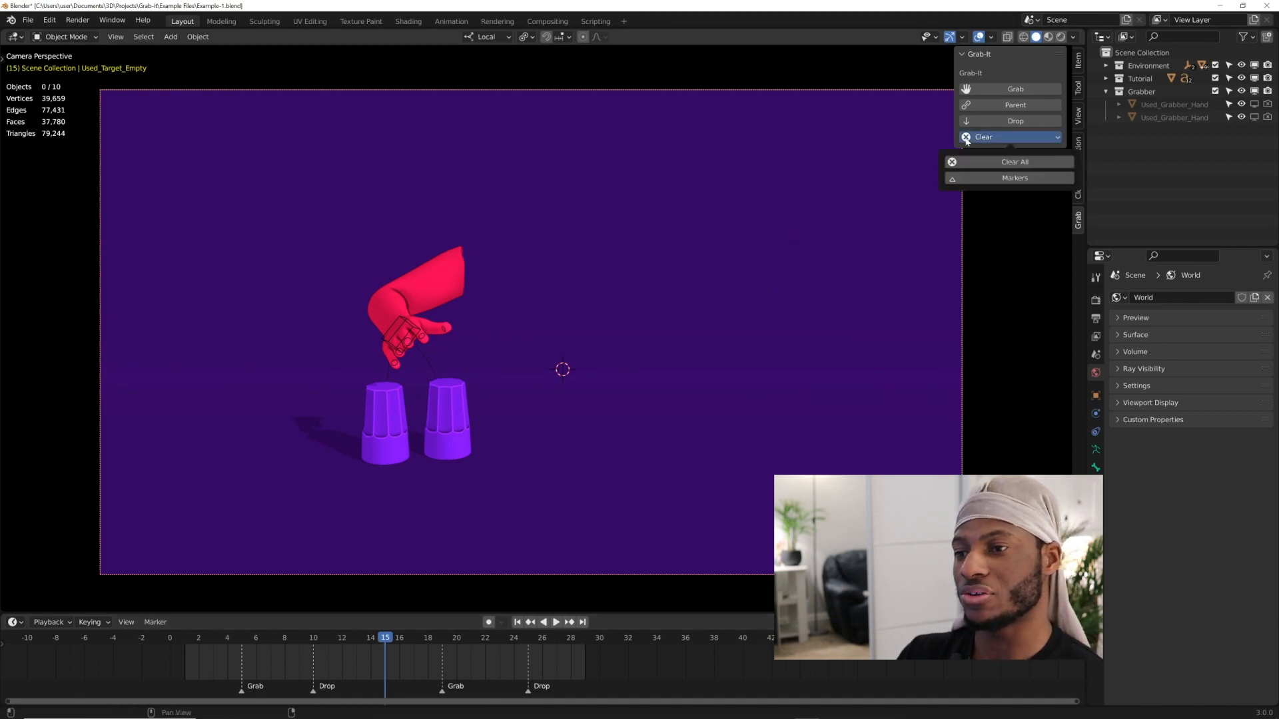
Collapse the Grabber collection and open Example-2.blend without saving the cups example
{"action": "left_click", "coordinate": [1014, 162]}
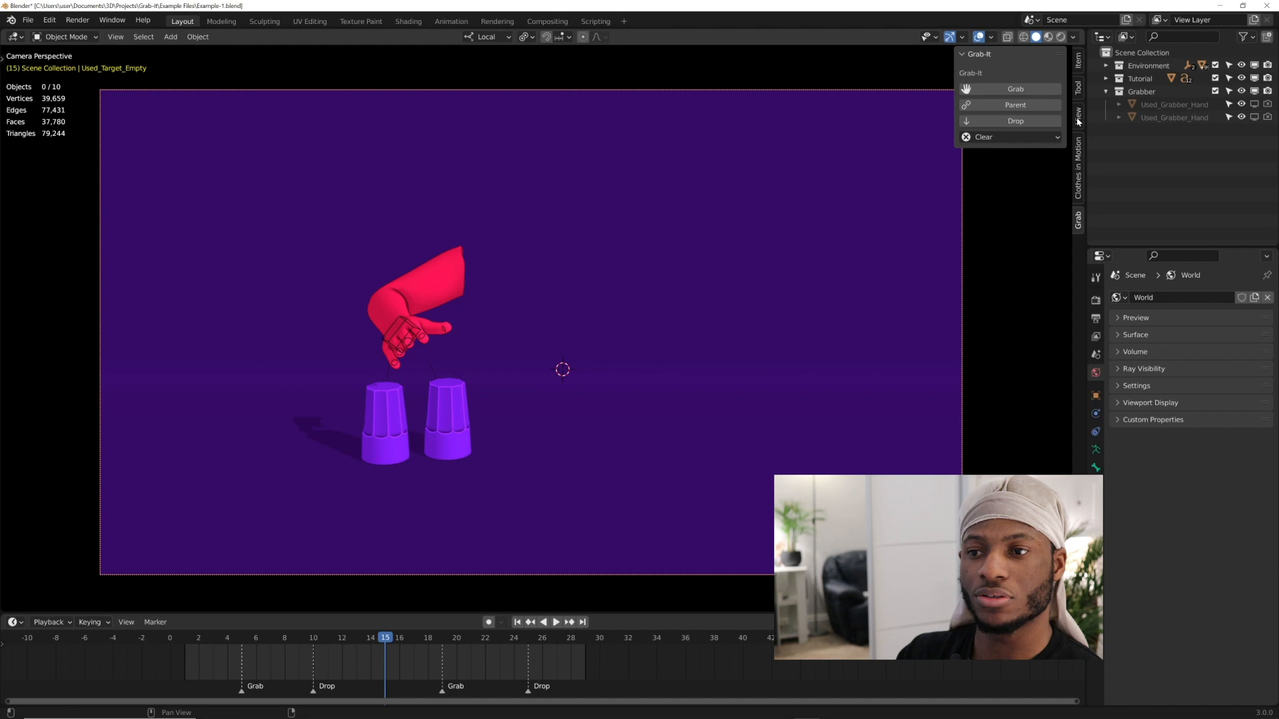
{"action": "left_click", "coordinate": [1142, 91]}
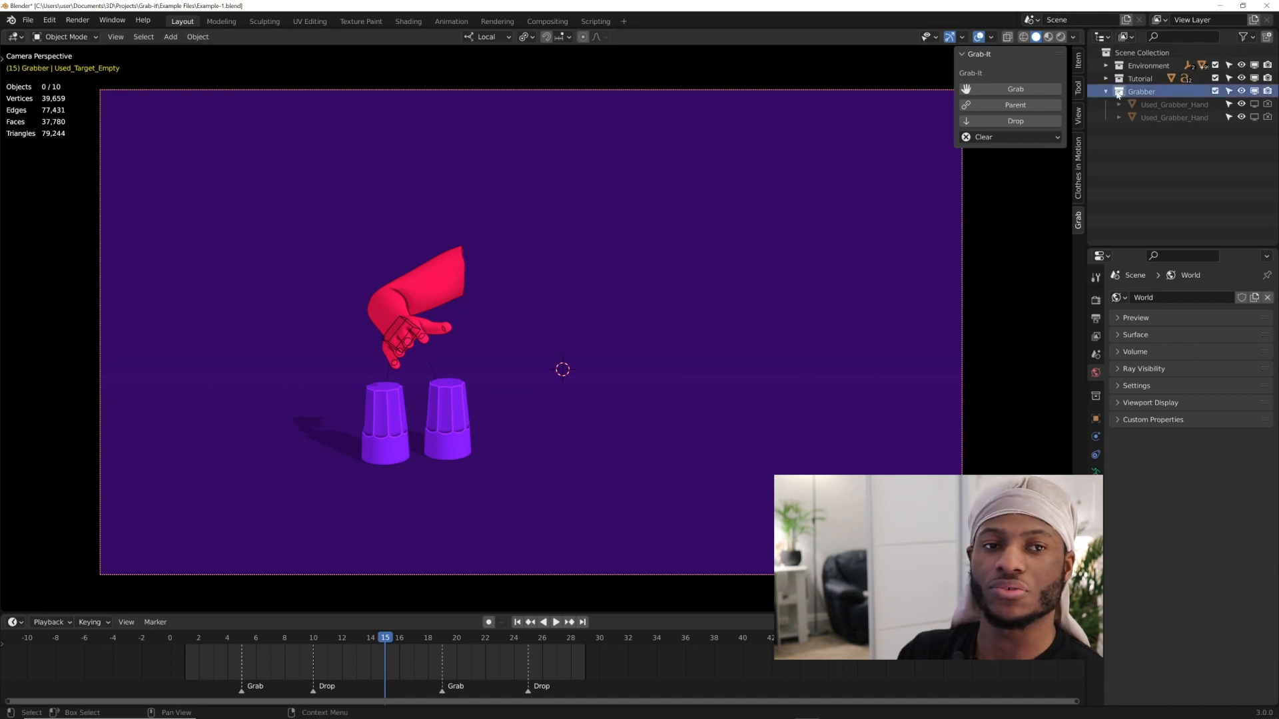
{"action": "left_click", "coordinate": [1117, 90]}
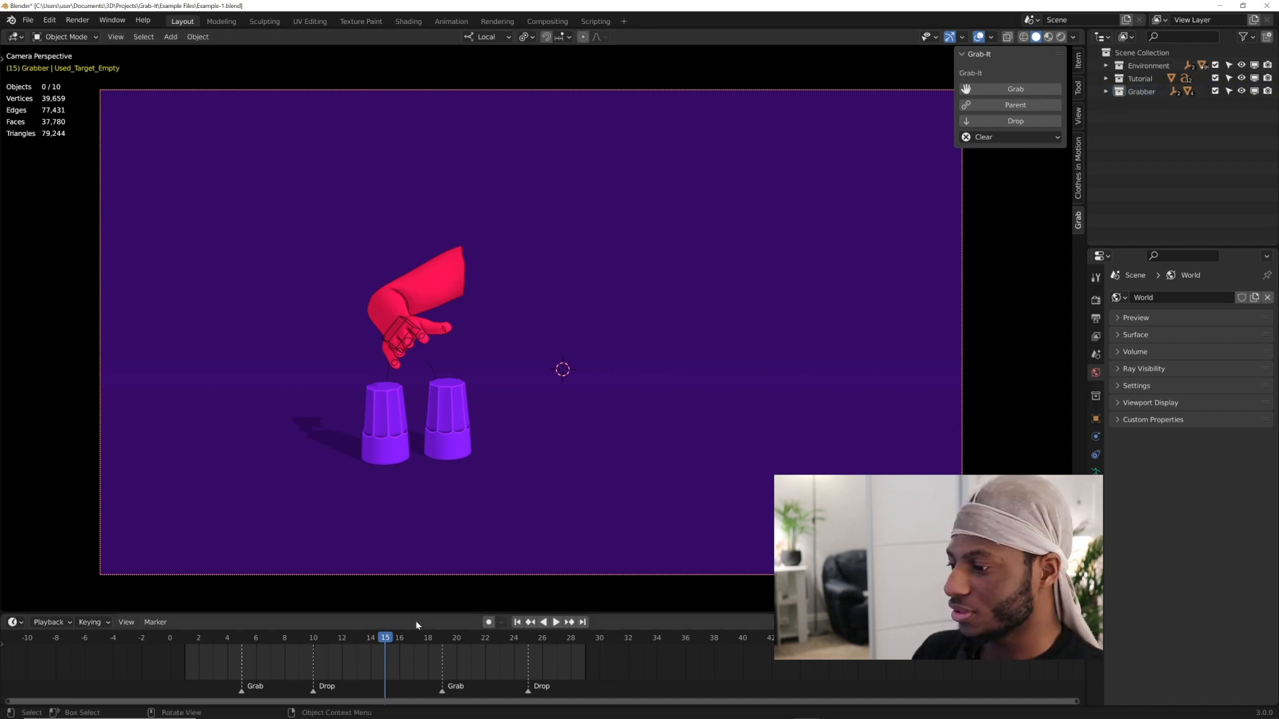
{"action": "mouse_move", "coordinate": [197, 178]}
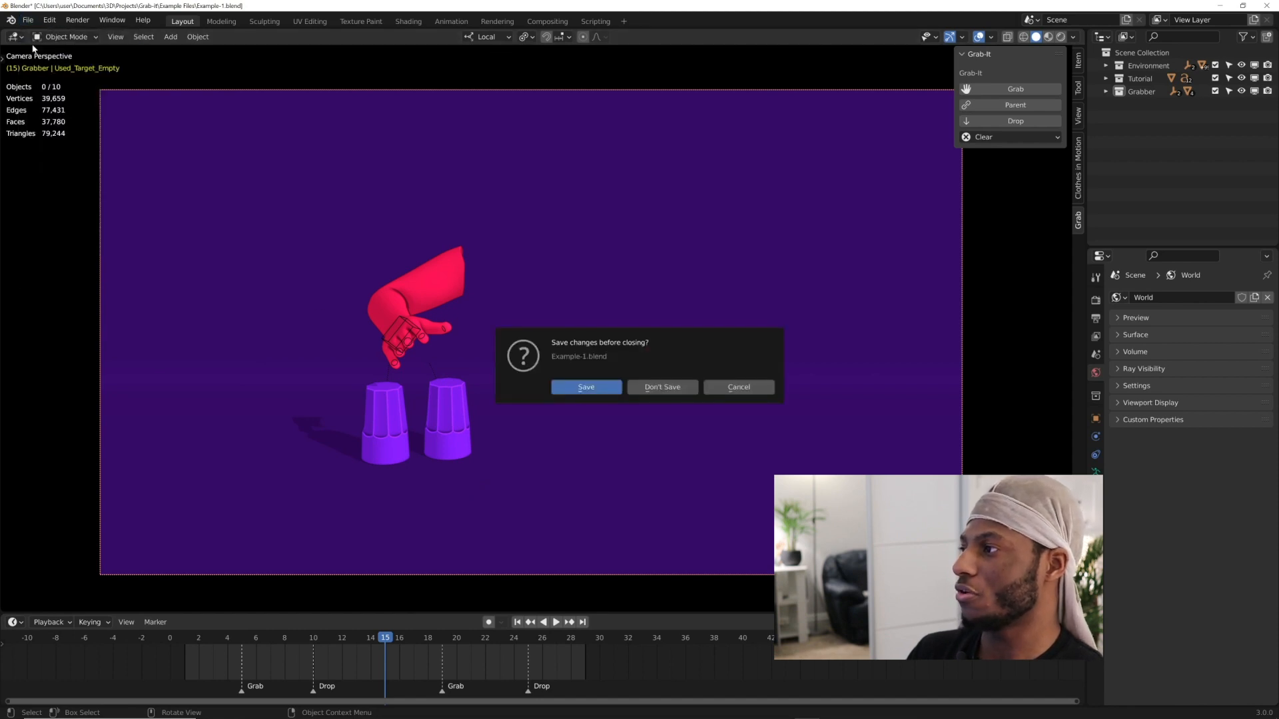
{"action": "left_click", "coordinate": [661, 386]}
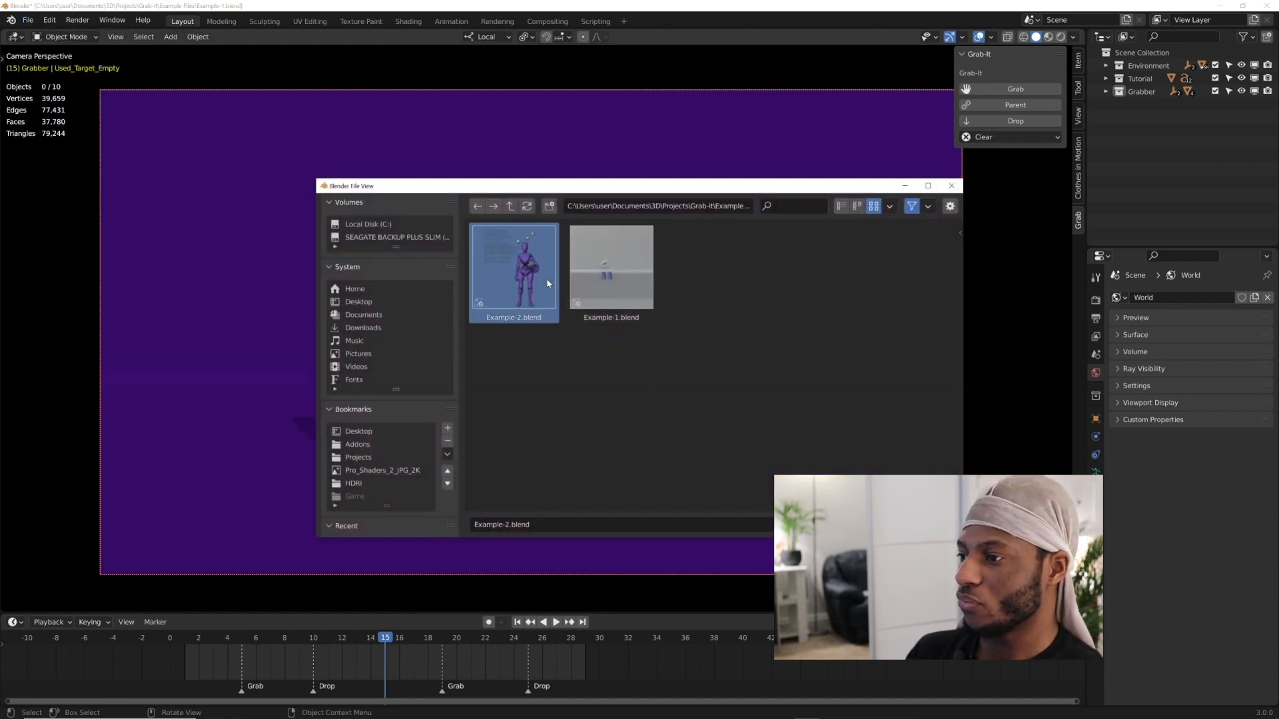
{"action": "double_click", "coordinate": [512, 268]}
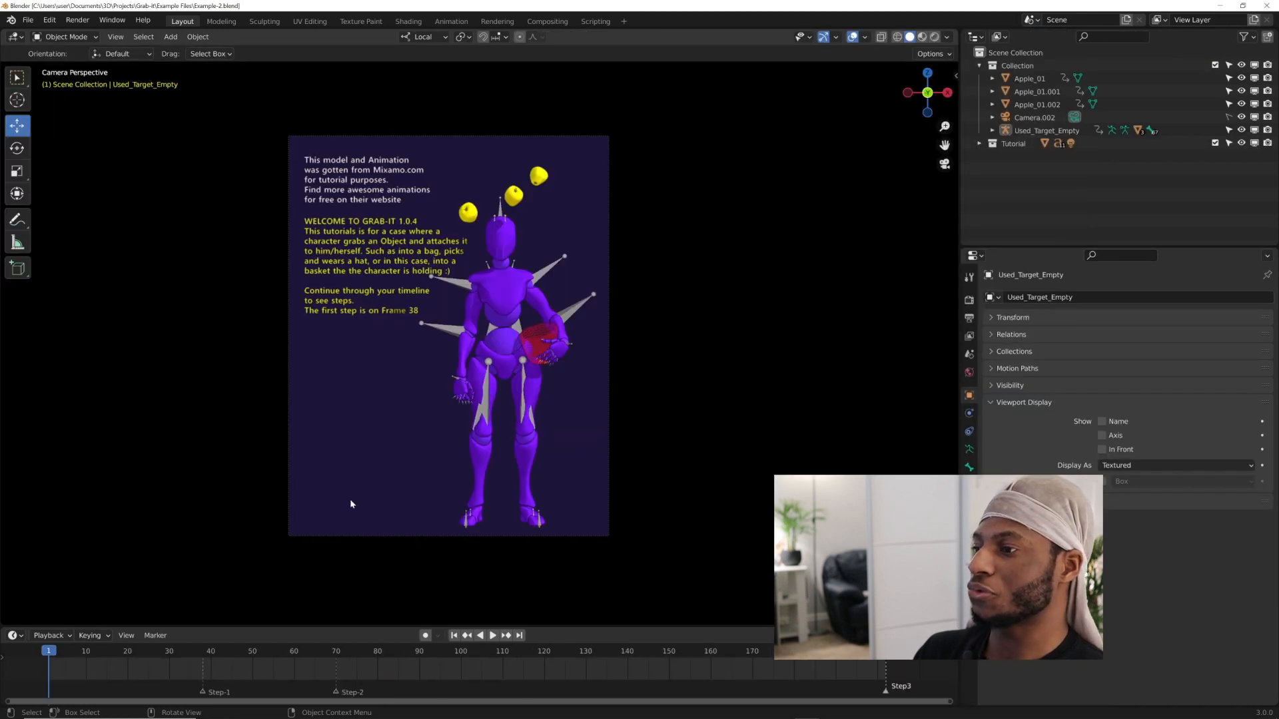
{"action": "mouse_move", "coordinate": [326, 206]}
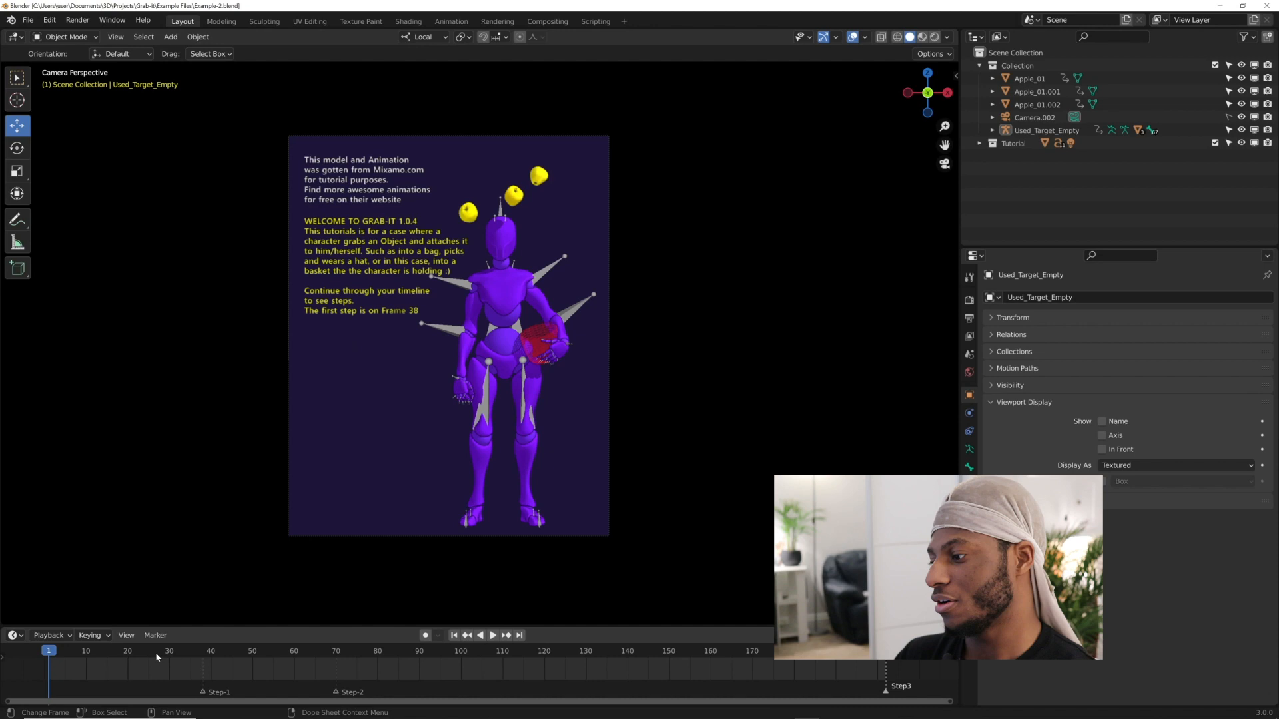
Preview frames 29–57, return to frame 38 and select the RightHand bone
{"action": "left_click", "coordinate": [486, 635]}
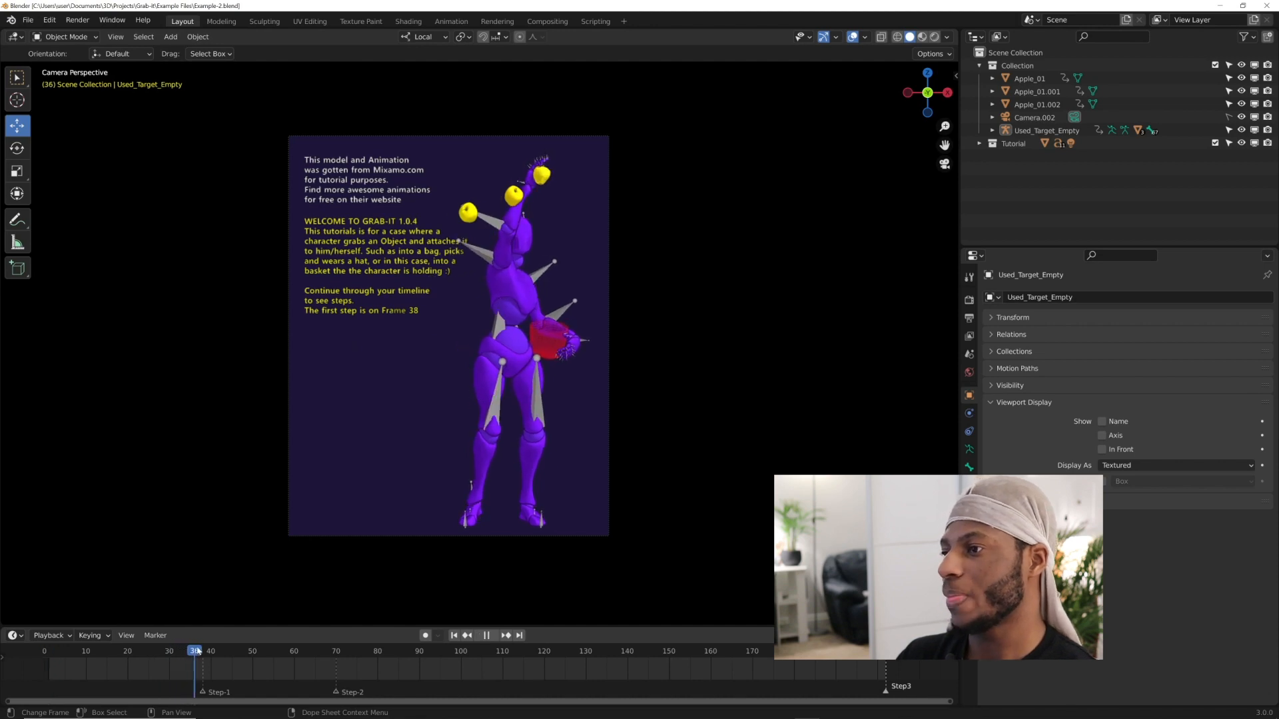
{"action": "left_click", "coordinate": [202, 651]}
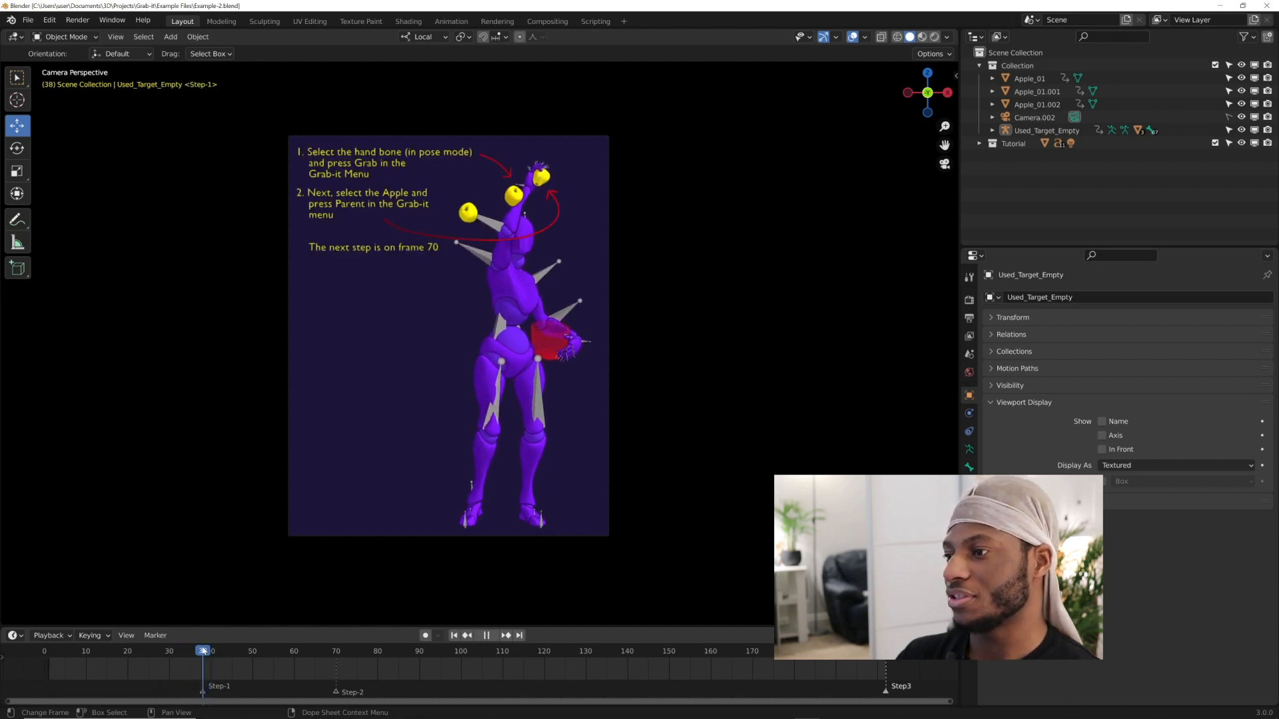
{"action": "left_click", "coordinate": [169, 651]}
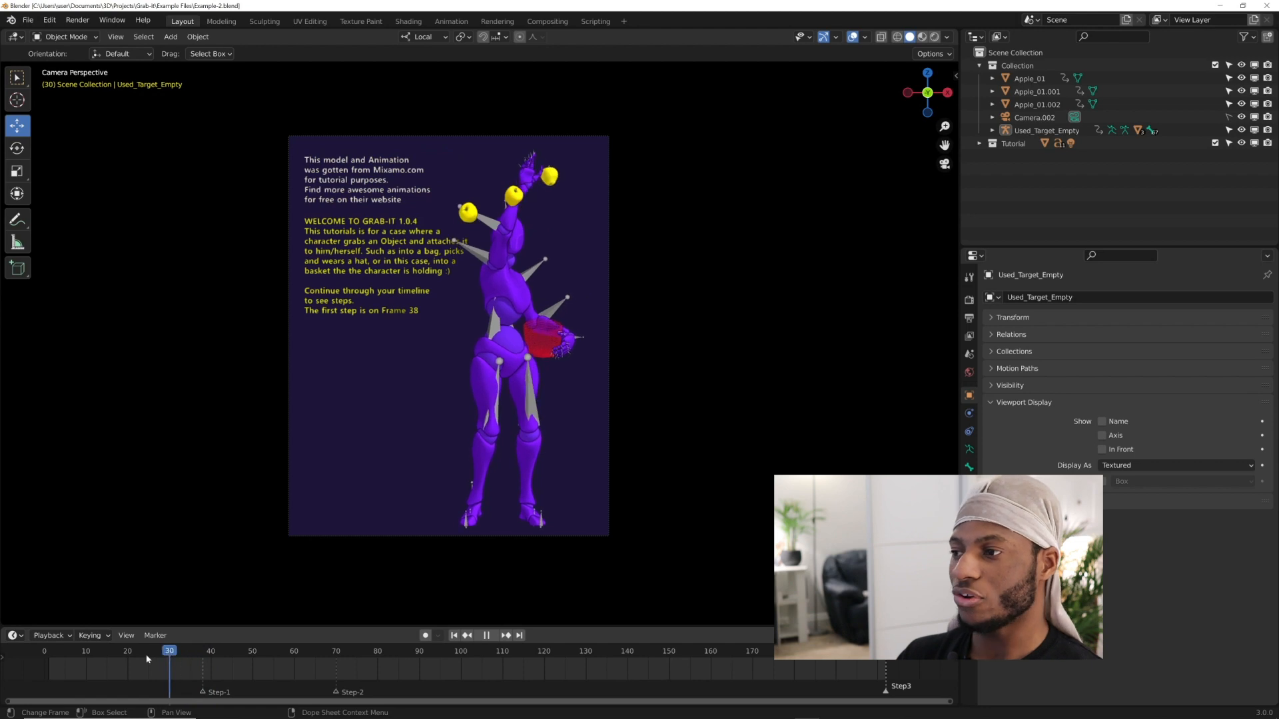
{"action": "left_click", "coordinate": [166, 651]}
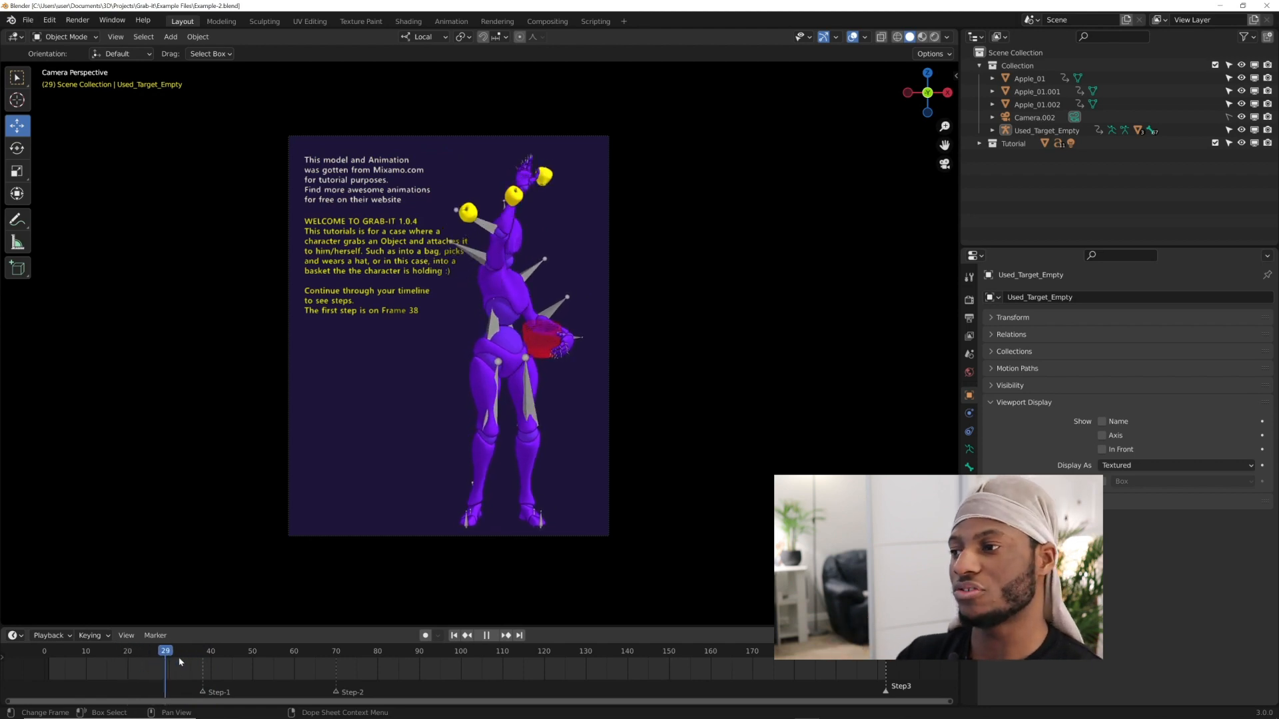
{"action": "left_click", "coordinate": [281, 651]}
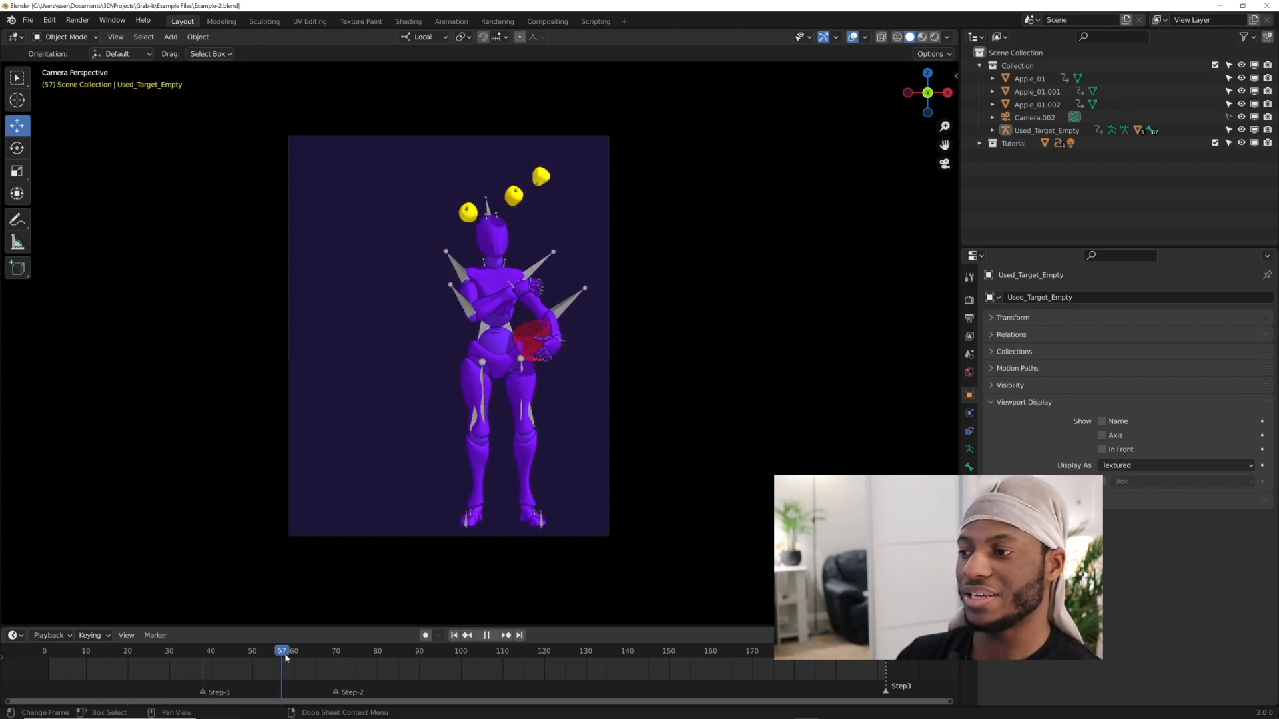
{"action": "left_click", "coordinate": [348, 651]}
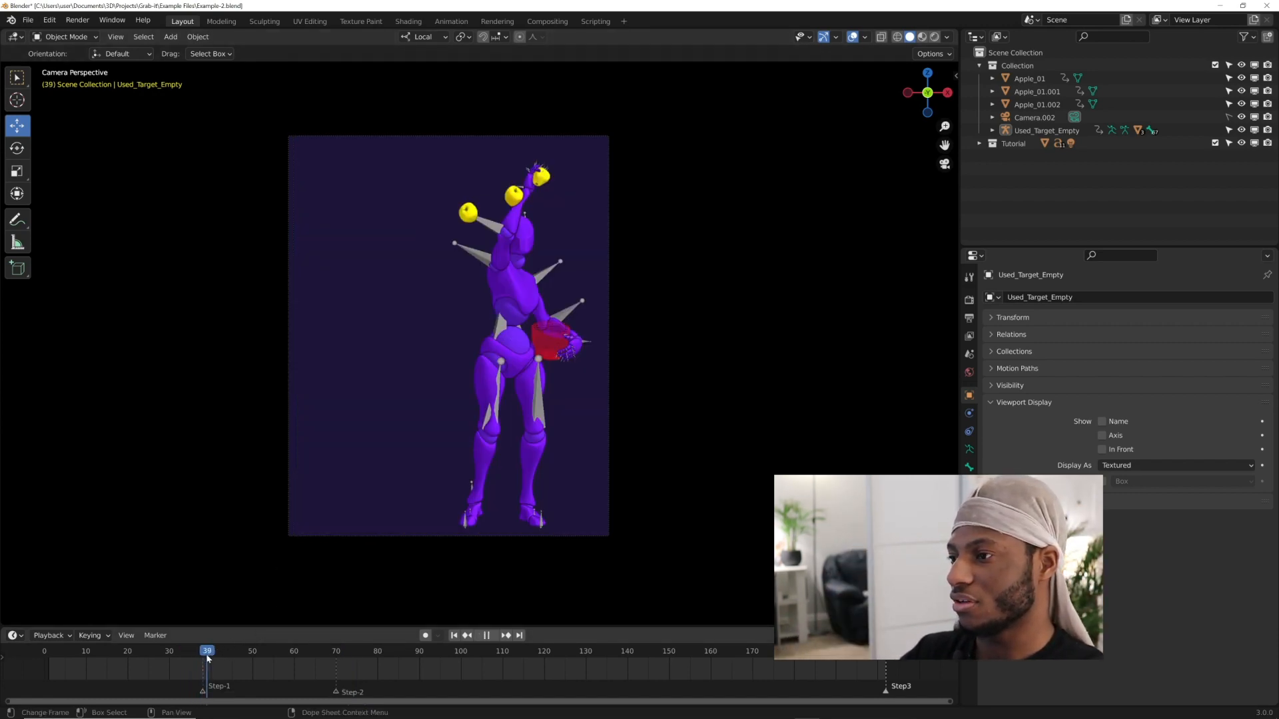
{"action": "left_click", "coordinate": [202, 650]}
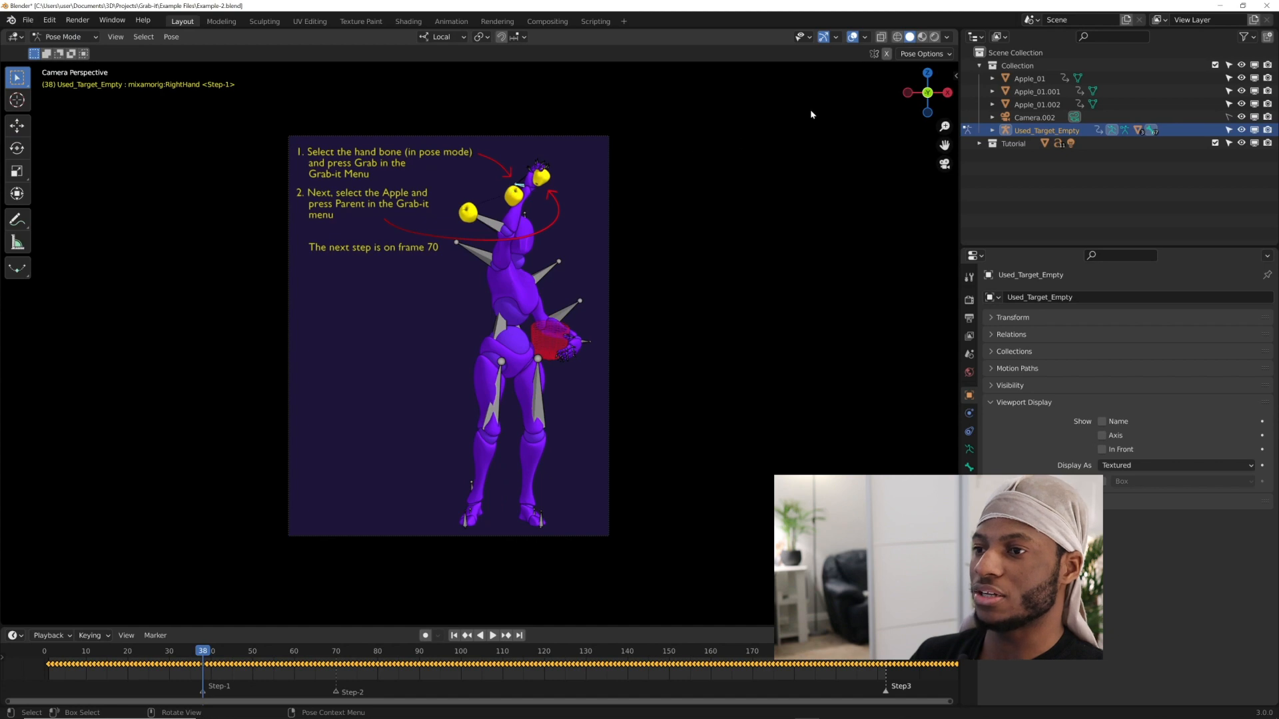
Grab and parent Apple_01 to the right hand at frame 38, dropping it at frame 70
{"action": "left_click", "coordinate": [888, 105]}
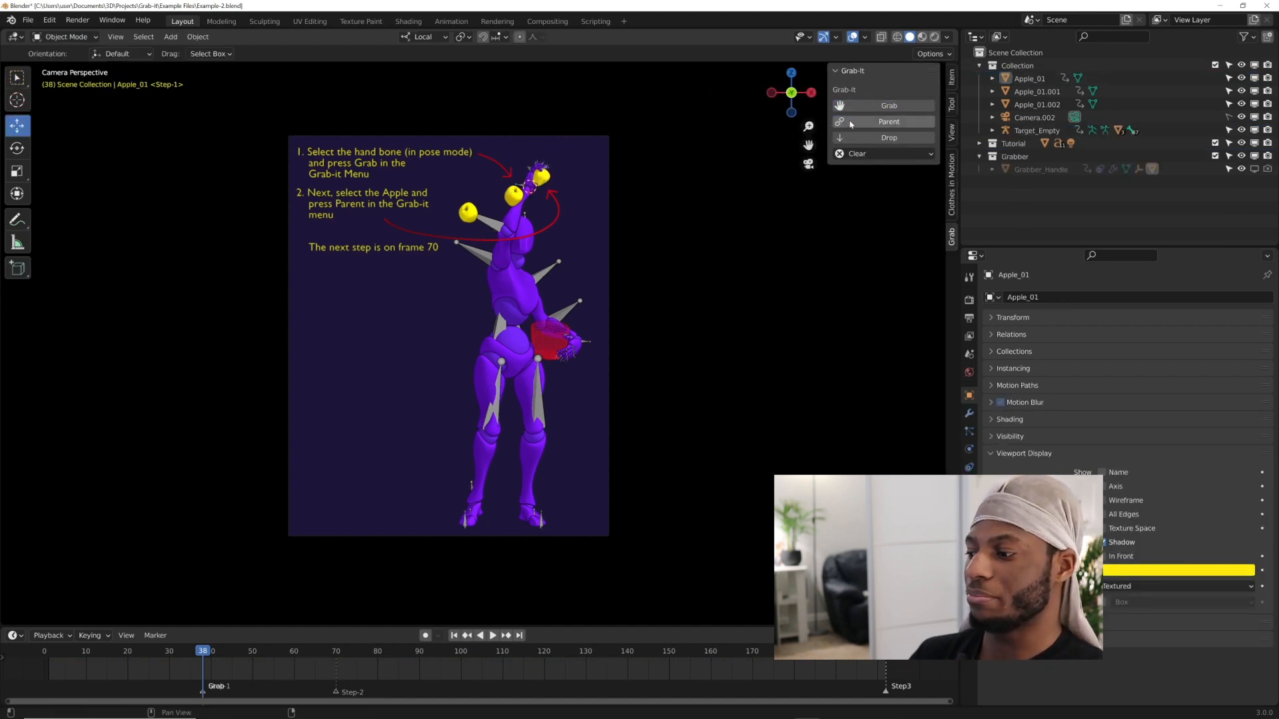
{"action": "left_click", "coordinate": [493, 636]}
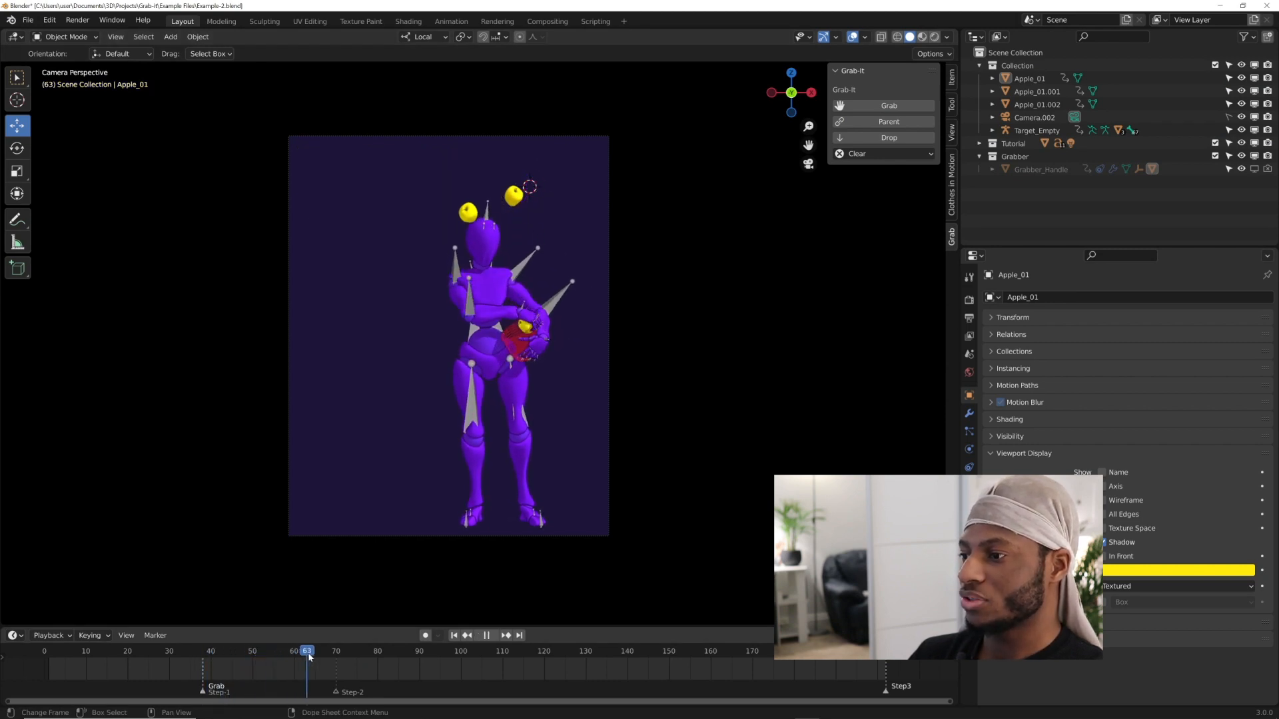
{"action": "left_click", "coordinate": [335, 651]}
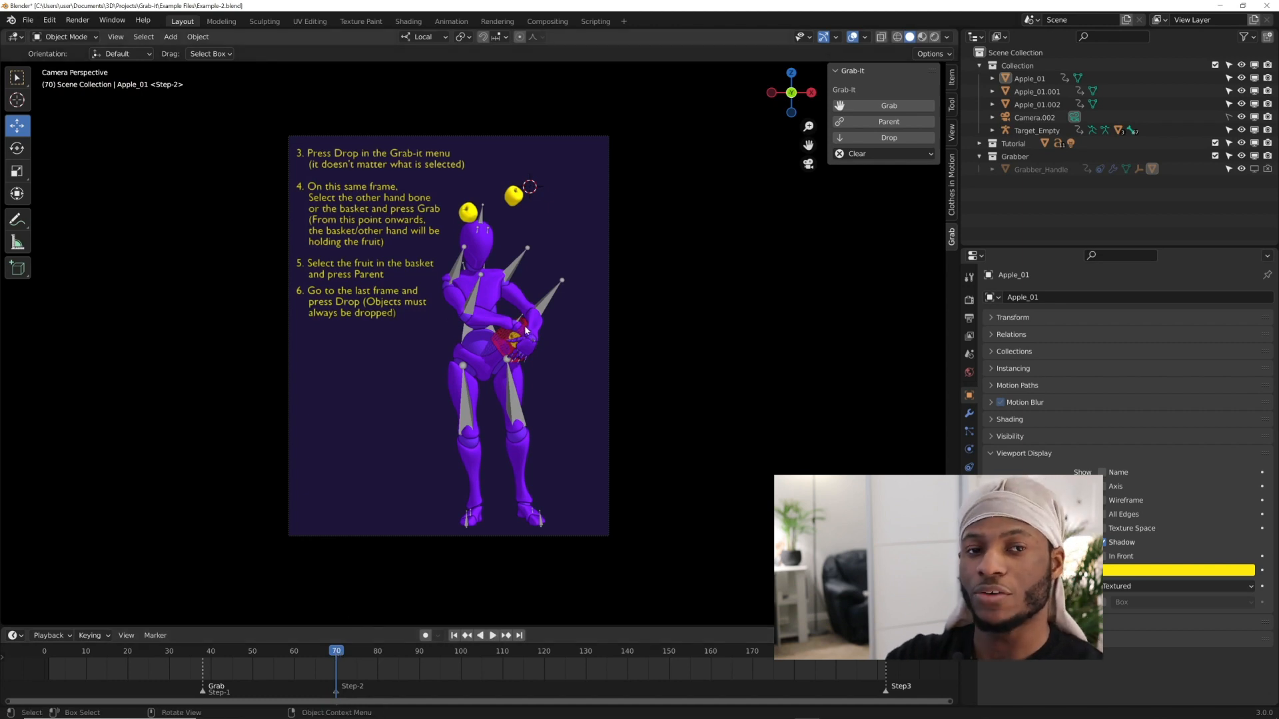
{"action": "left_click", "coordinate": [889, 137]}
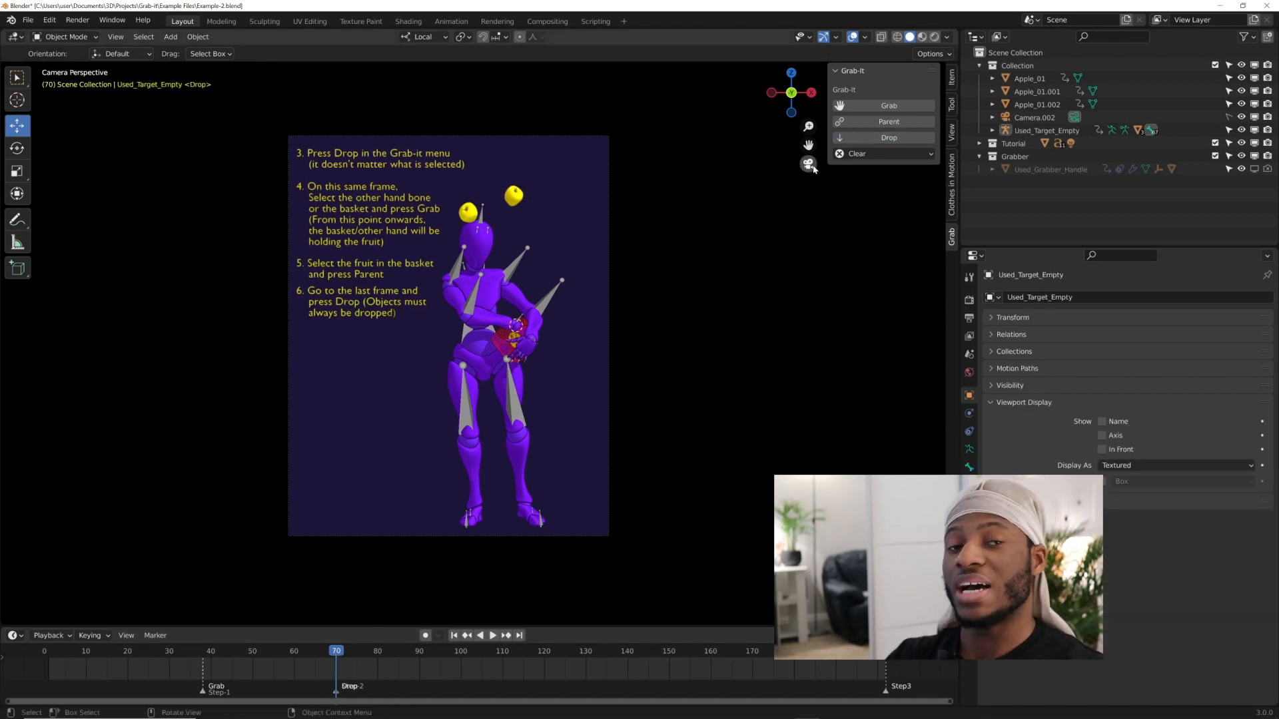
{"action": "mouse_move", "coordinate": [808, 164]}
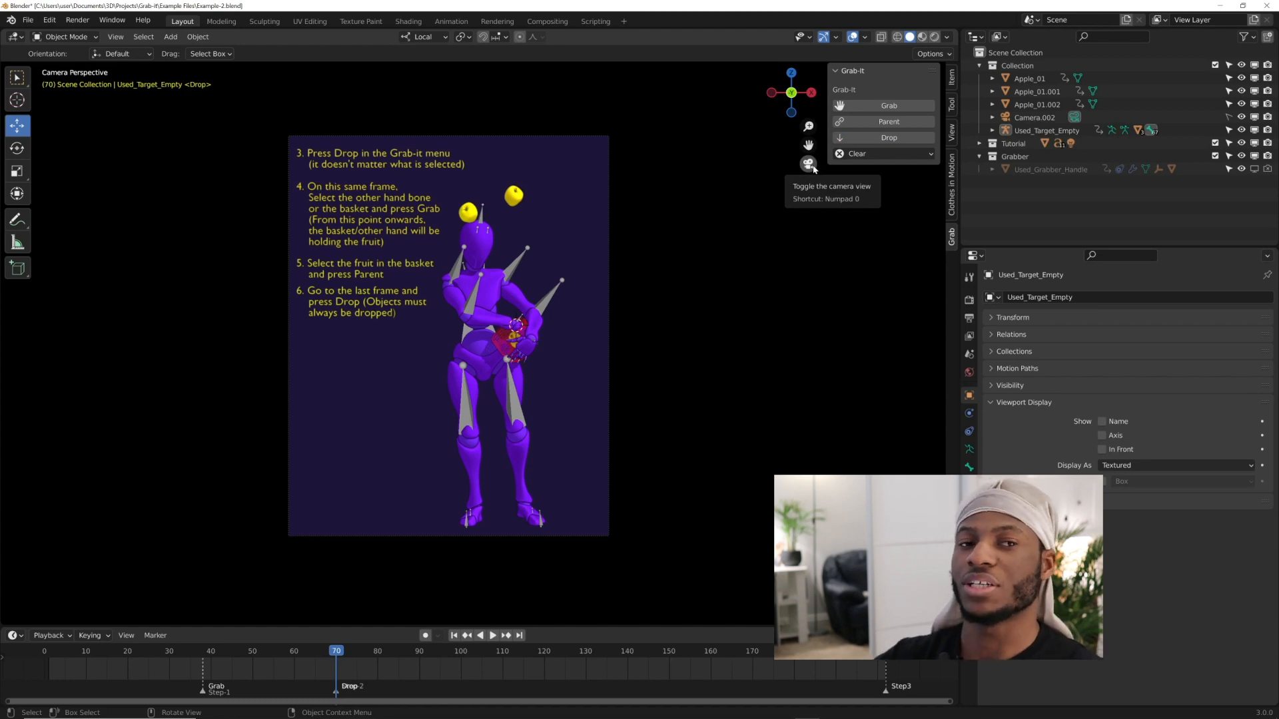
{"action": "mouse_move", "coordinate": [658, 191]}
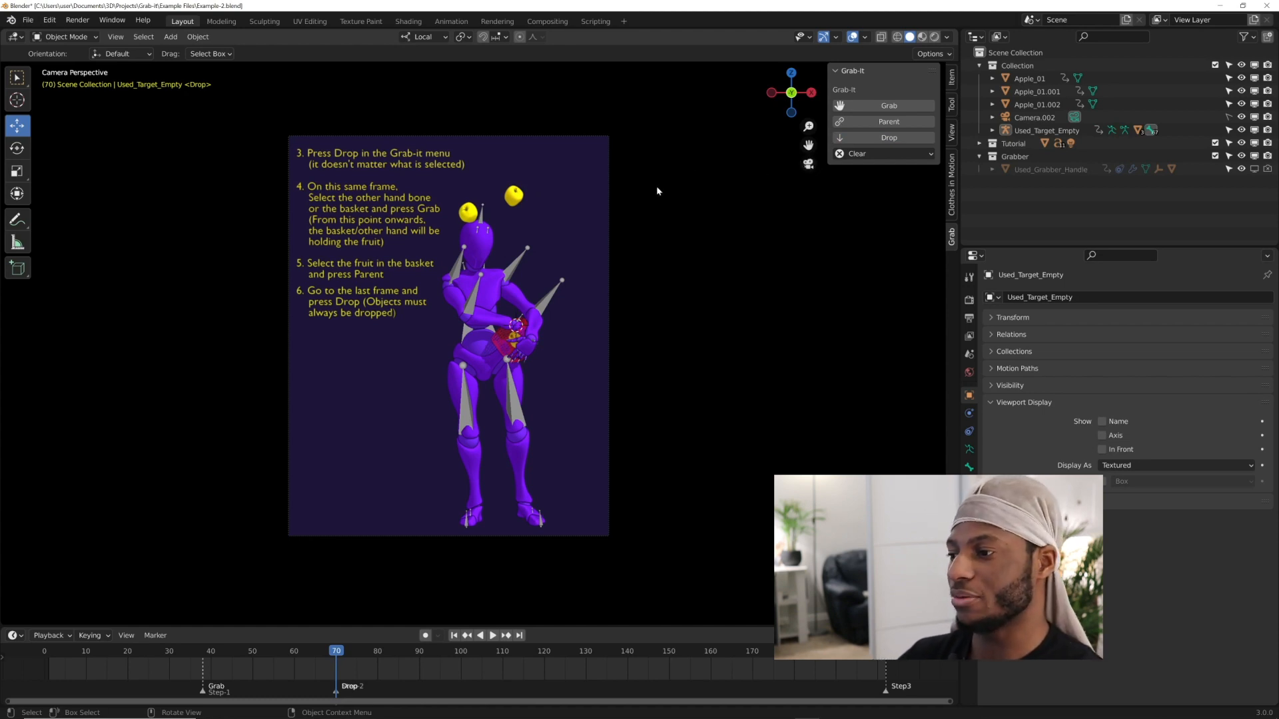
Grab and parent Apple_01 to the basket at frame 70, dropping it at frame 202
{"action": "left_click", "coordinate": [884, 105]}
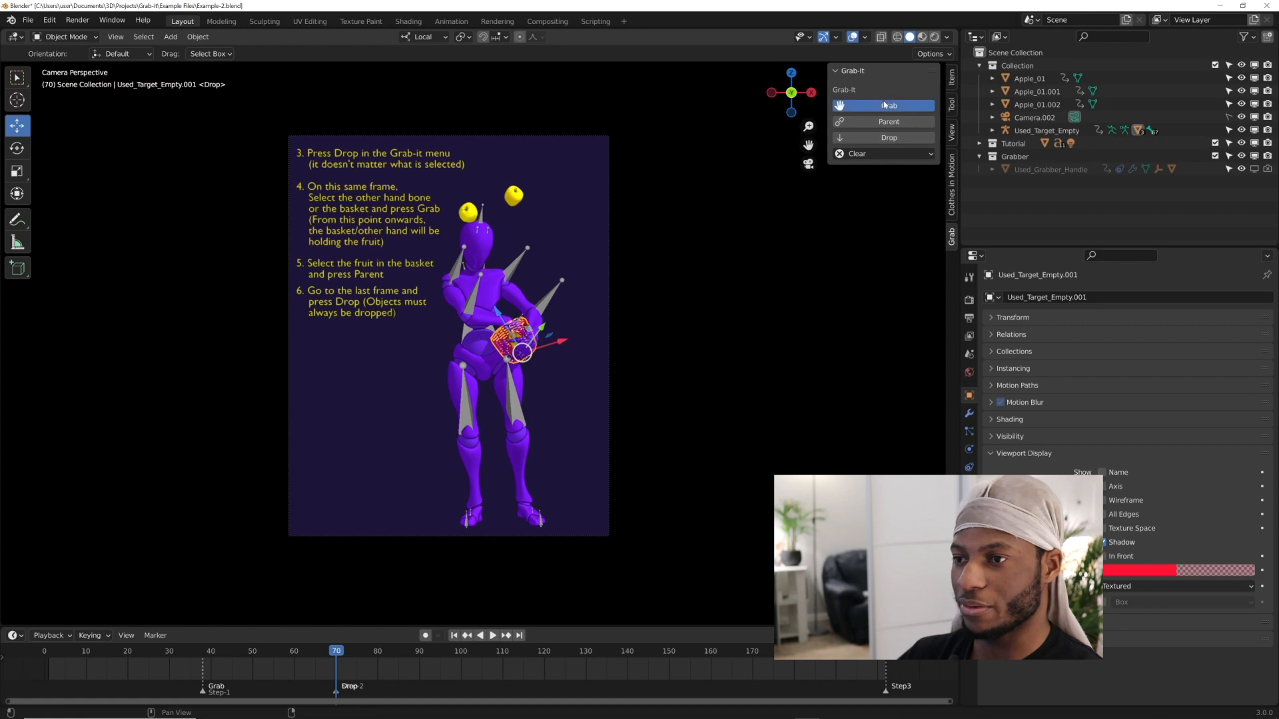
{"action": "left_click", "coordinate": [887, 105]}
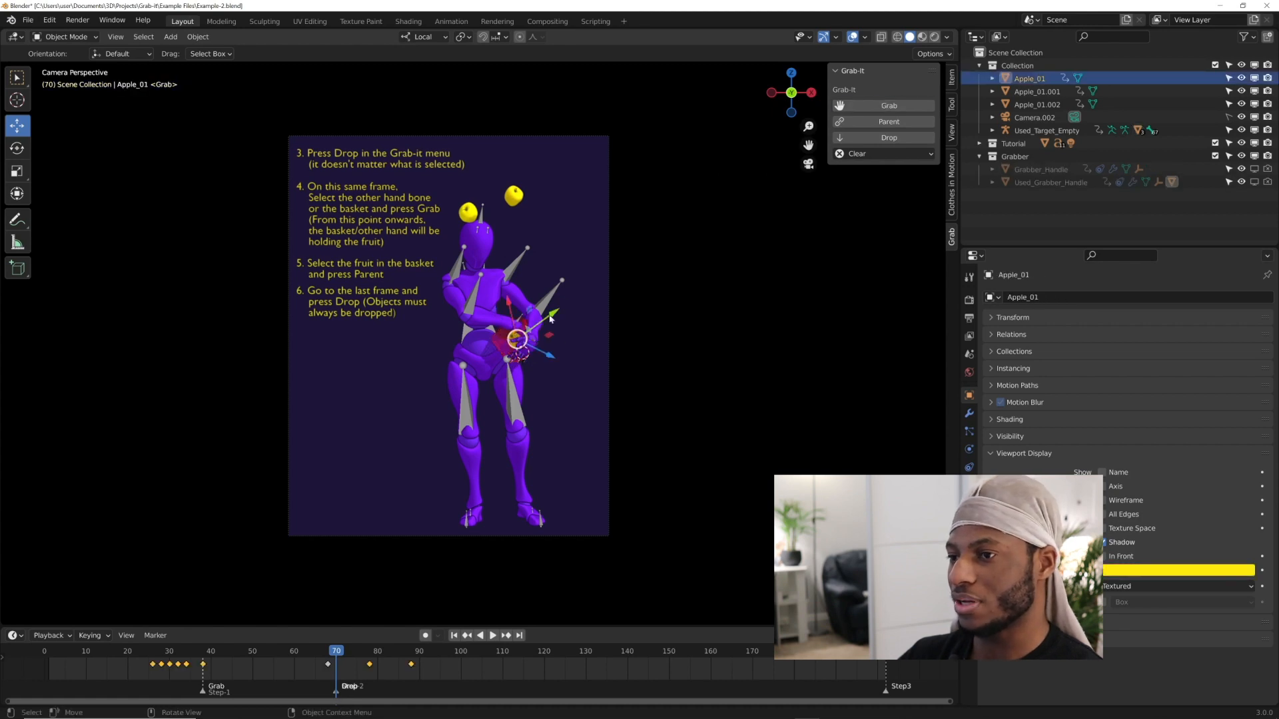
{"action": "left_click", "coordinate": [1050, 182]}
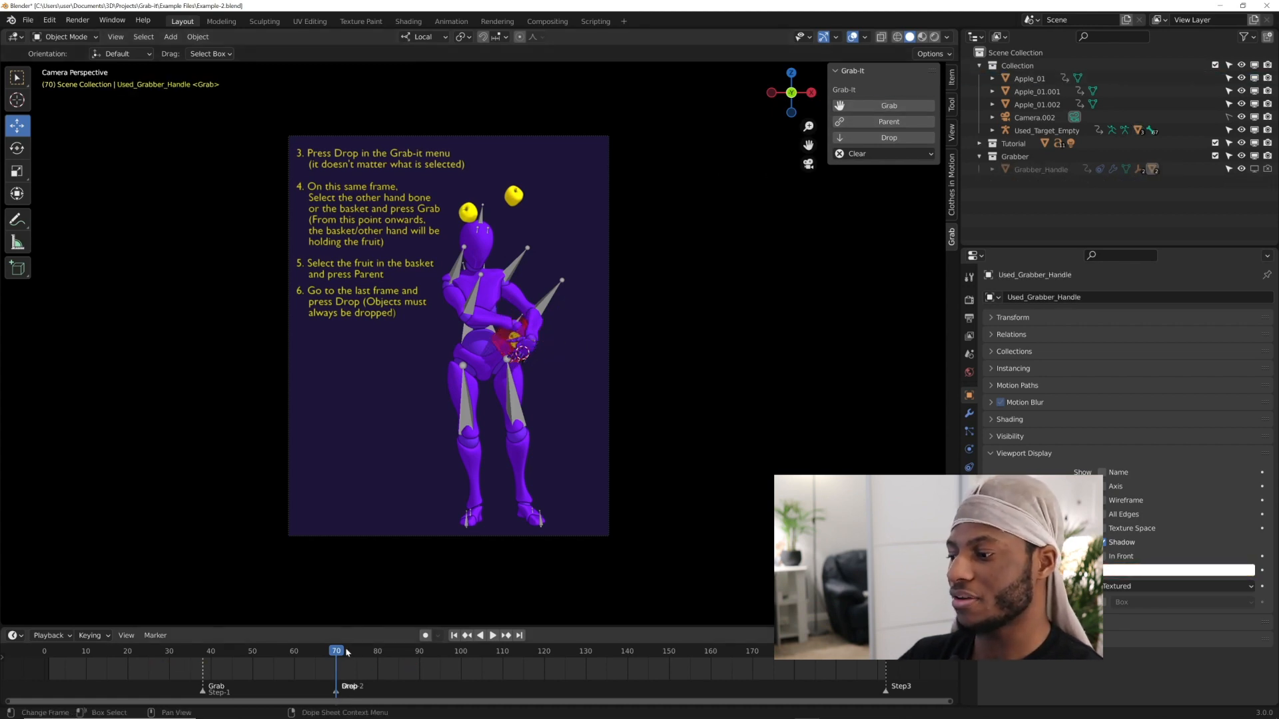
{"action": "left_click", "coordinate": [480, 634]}
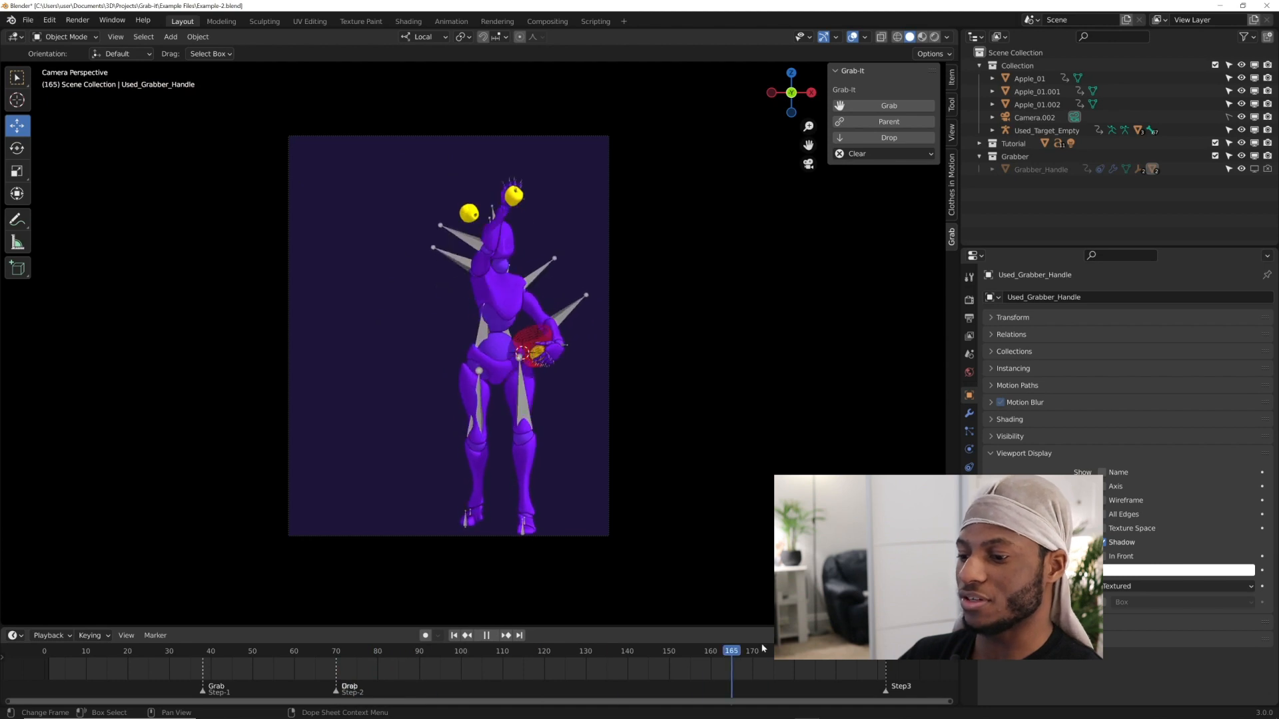
{"action": "left_click", "coordinate": [491, 634]}
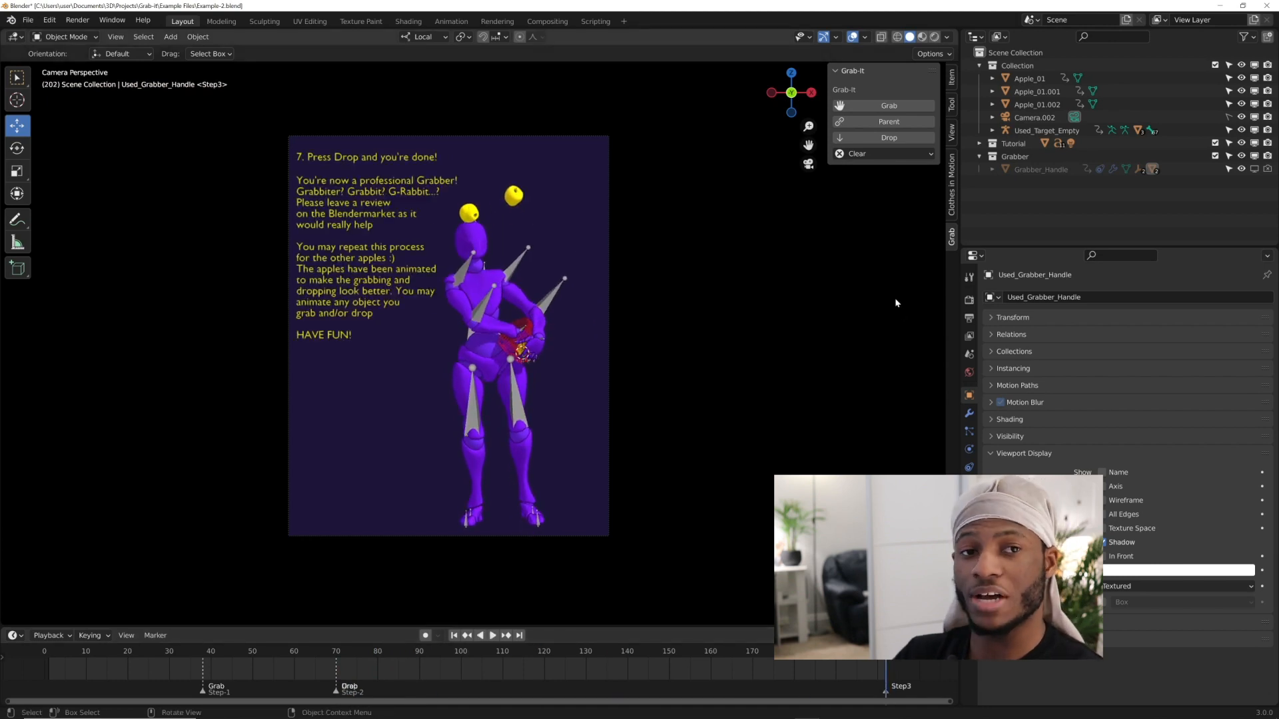
{"action": "left_click", "coordinate": [888, 137]}
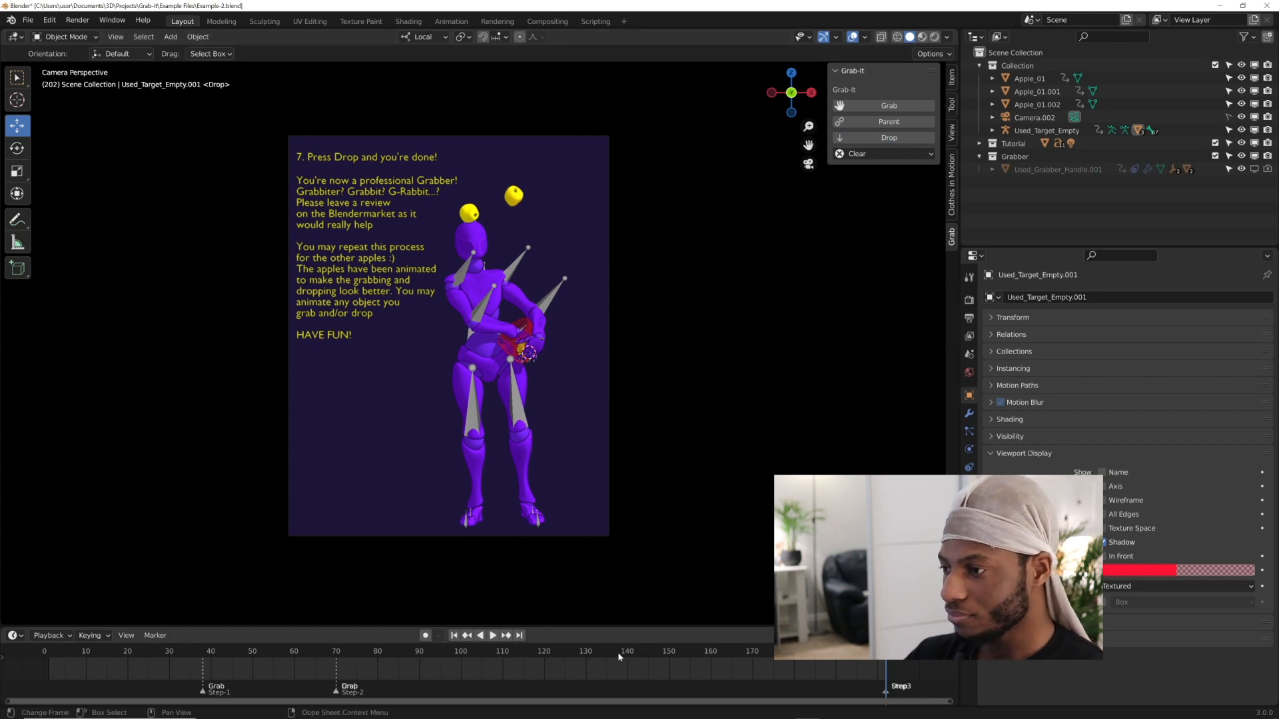
{"action": "left_click", "coordinate": [480, 635]}
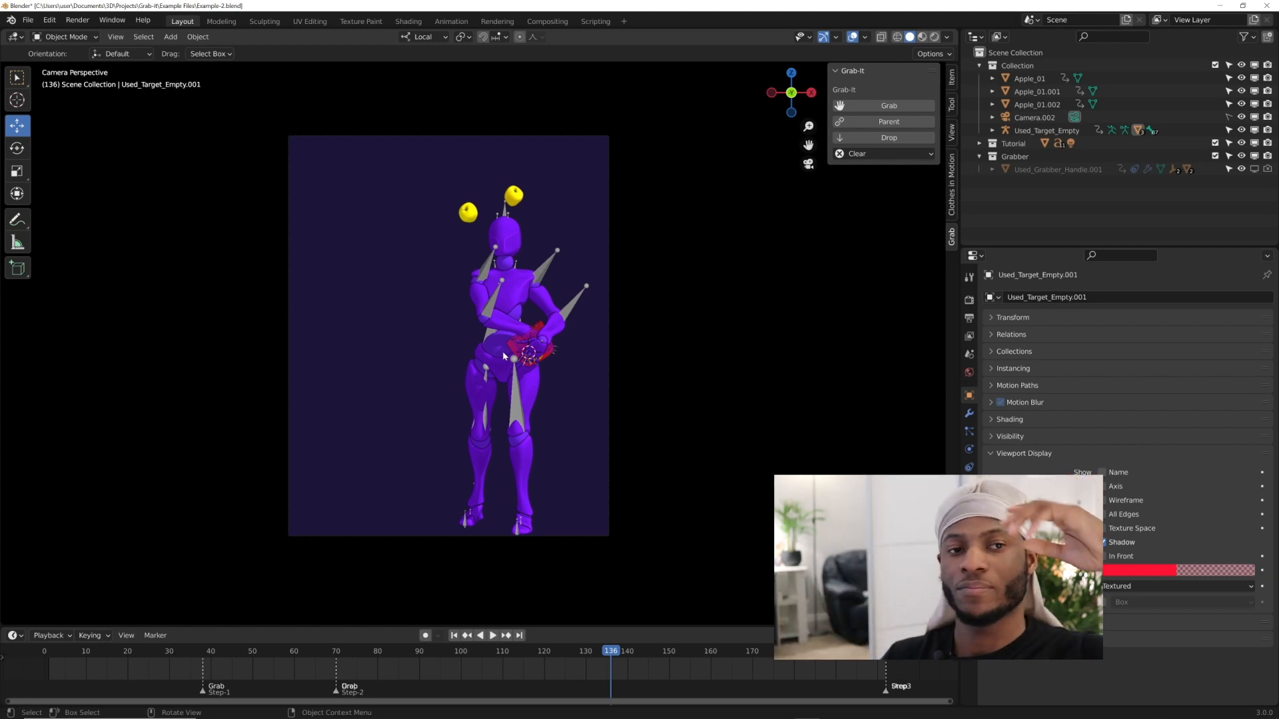
{"action": "mouse_move", "coordinate": [581, 607]}
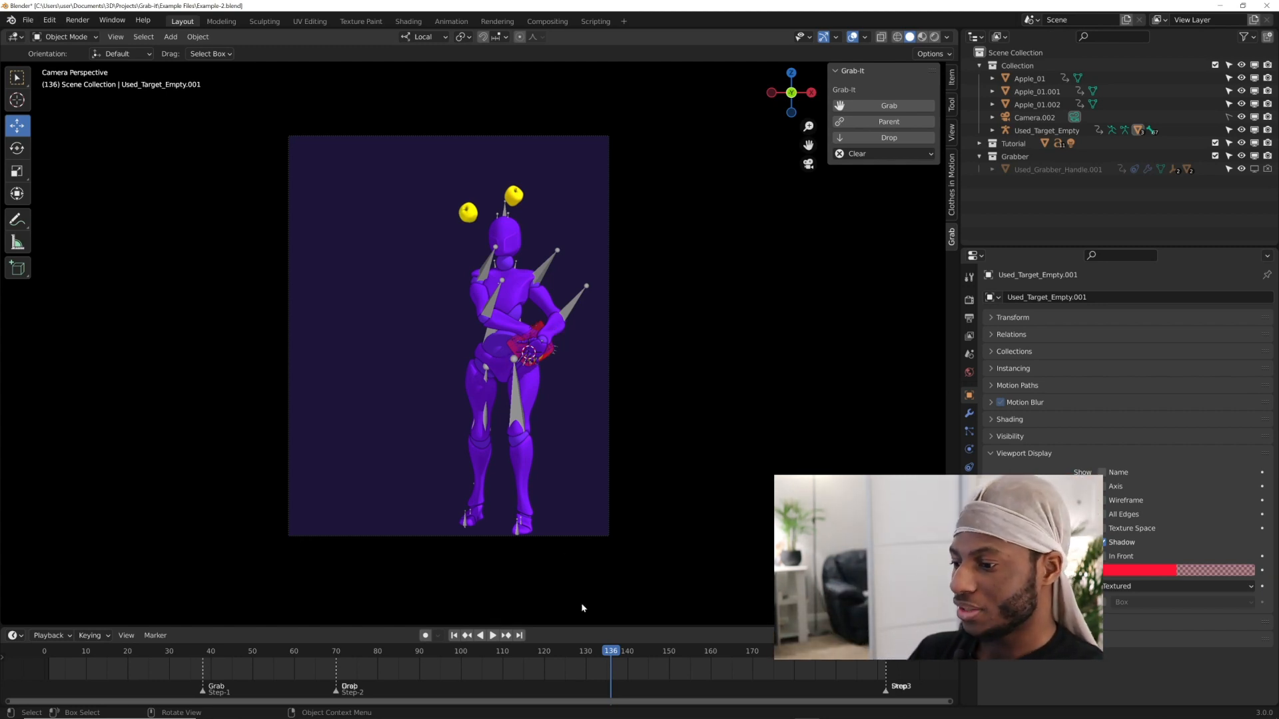
{"action": "left_click", "coordinate": [624, 650]}
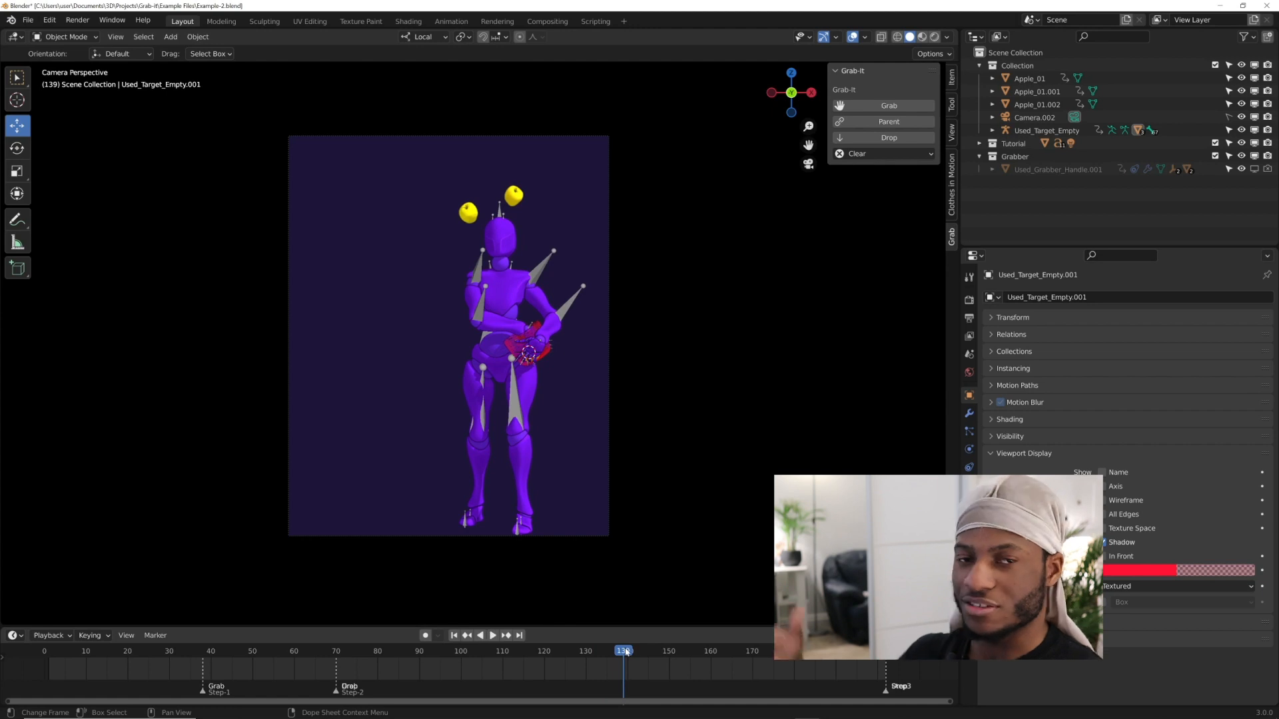